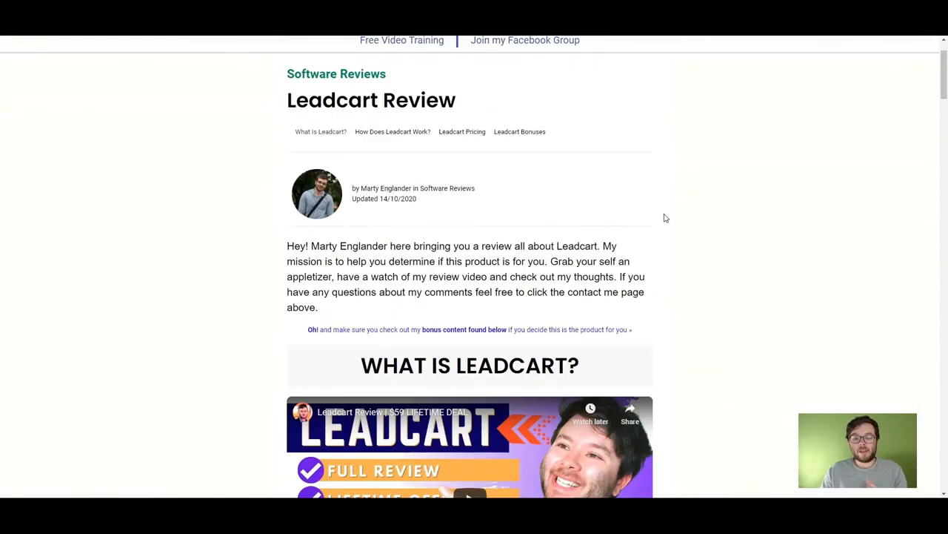
Open the £9.90 product's checkout page in the page builder for editing
{"action": "scroll", "scroll_direction": "down", "scroll_amount": 3}
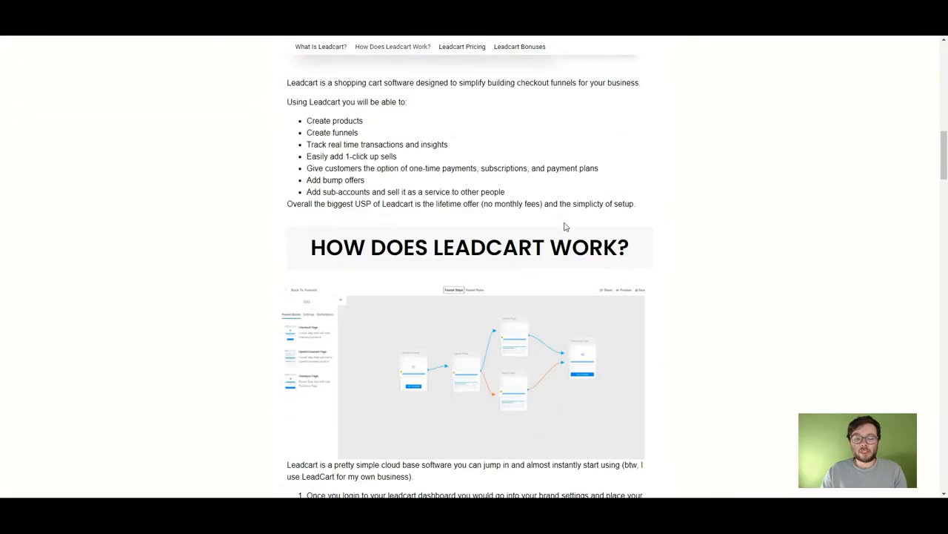
{"action": "scroll", "scroll_direction": "down", "scroll_amount": 3}
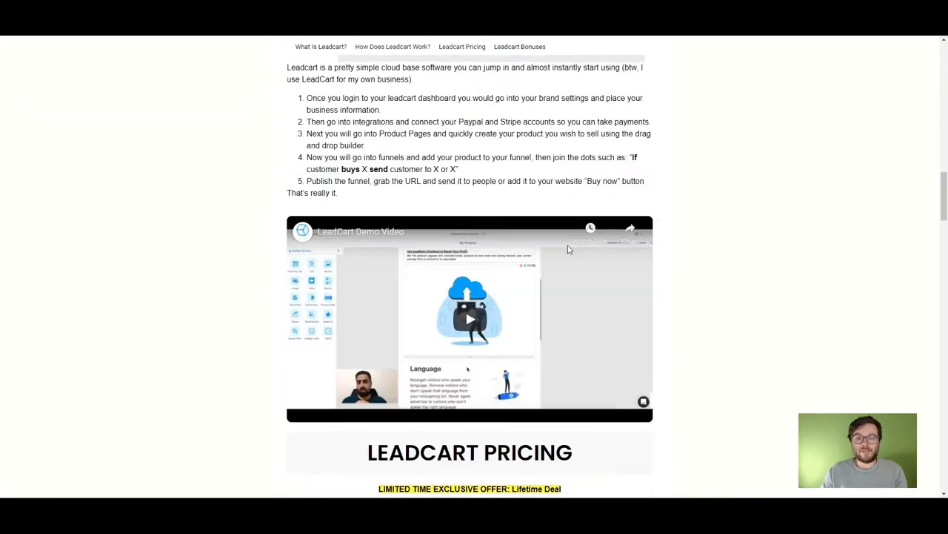
{"action": "scroll", "scroll_direction": "down", "scroll_amount": 3}
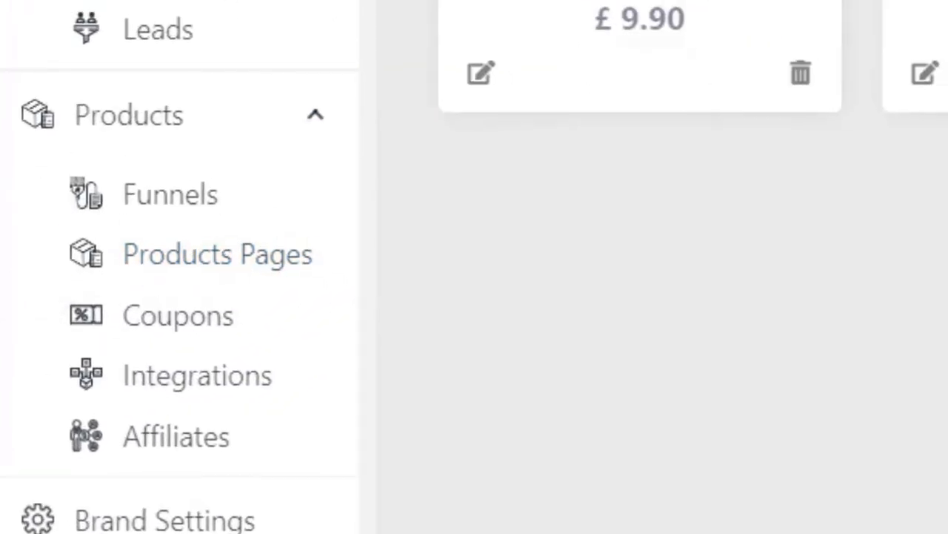
{"action": "left_click", "coordinate": [480, 74]}
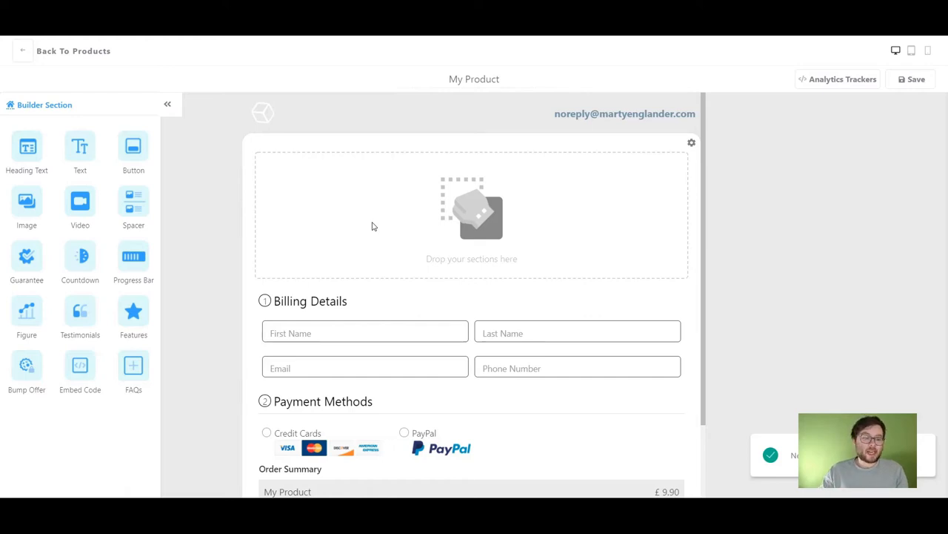
{"action": "mouse_move", "coordinate": [186, 221]}
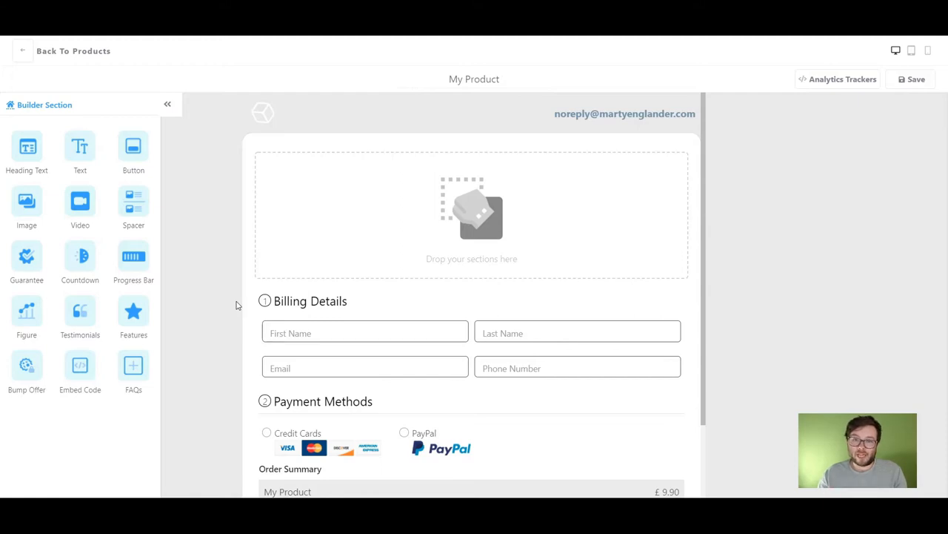
{"action": "mouse_move", "coordinate": [170, 232]}
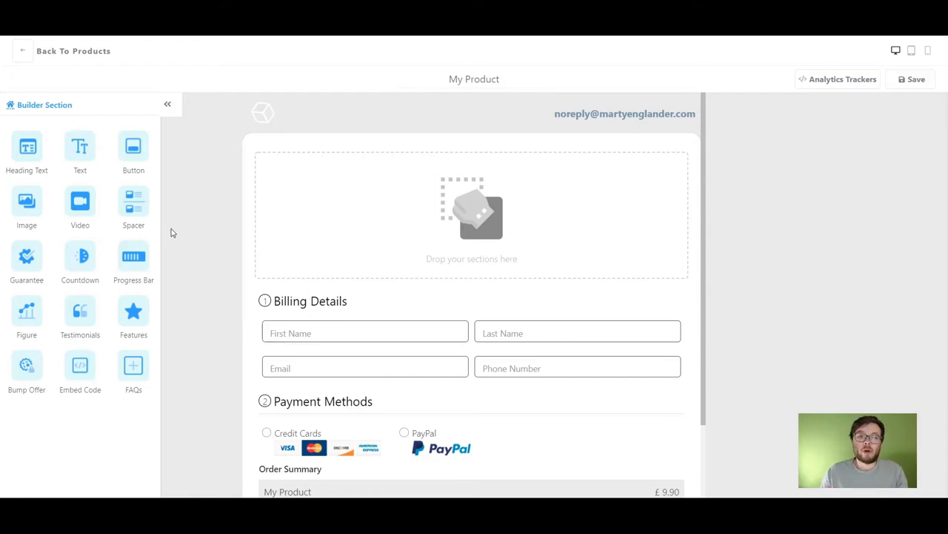
{"action": "mouse_move", "coordinate": [120, 255]}
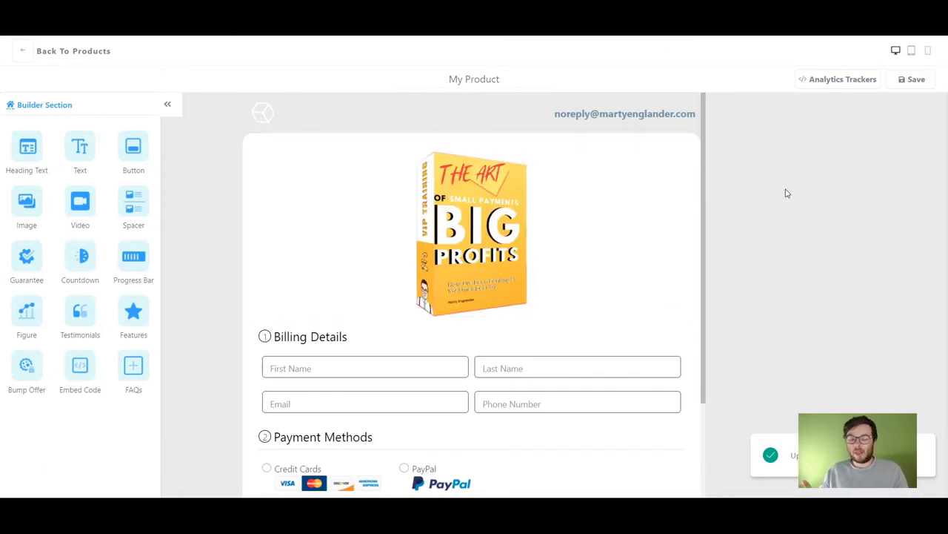
{"action": "mouse_move", "coordinate": [178, 288]}
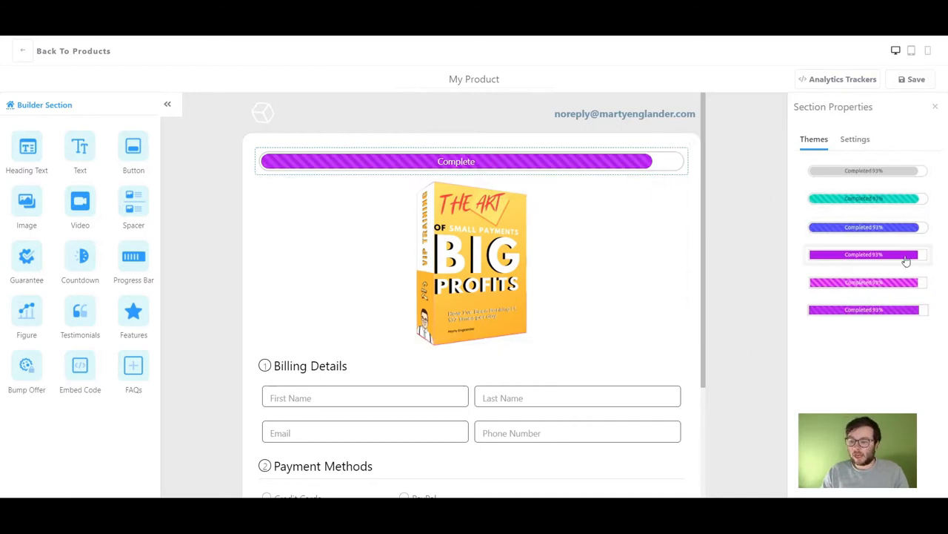
Style the progress bar purple striped and label it 'Almost complete'
{"action": "left_click", "coordinate": [456, 160]}
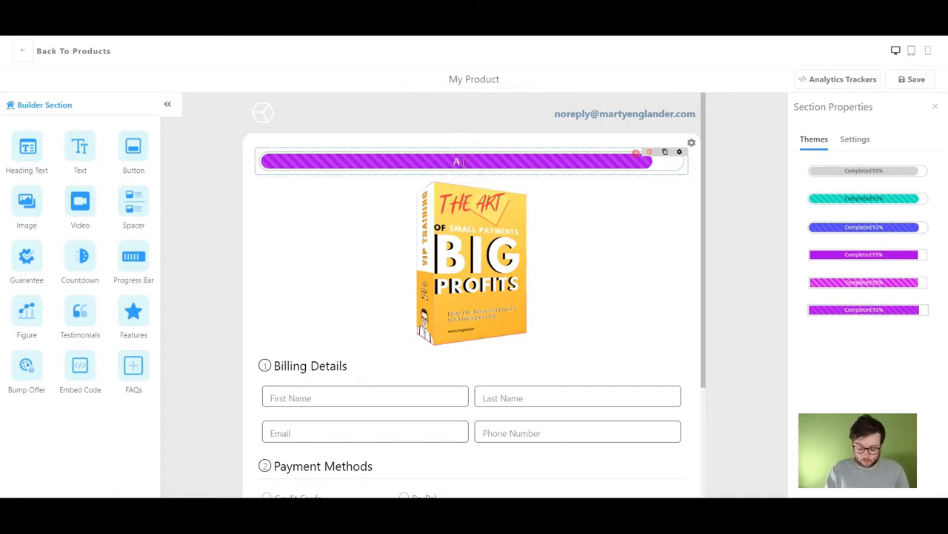
{"action": "type", "text": "Almost complete..."}
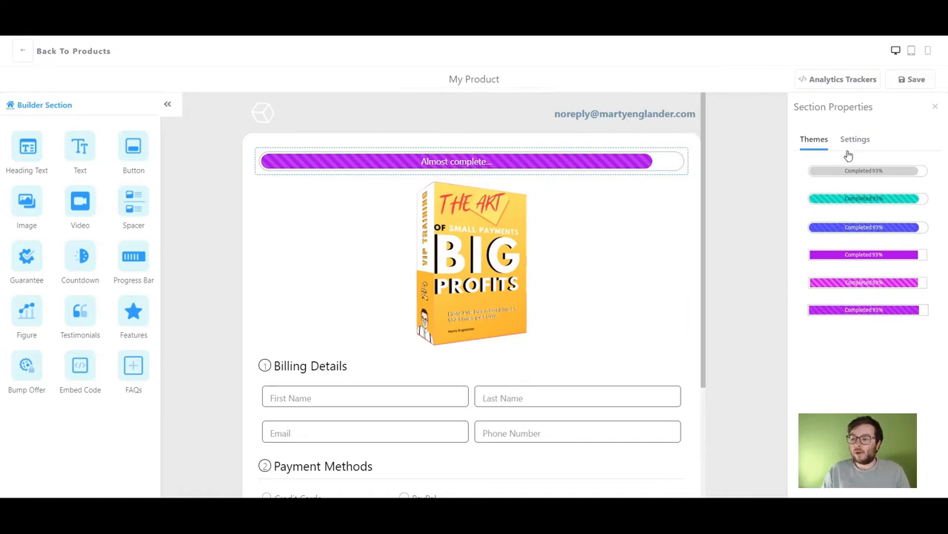
{"action": "left_click", "coordinate": [854, 140]}
{"action": "type", "text": "My step by step guide on how I upload videos, rank them, and earn small payments everyday in mass"}
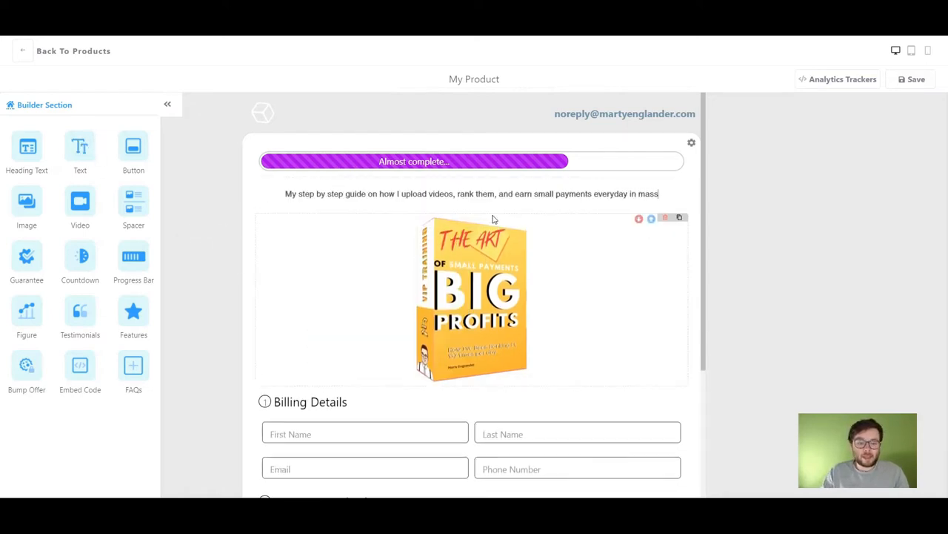
Restyle the whole heading sentence as Huge and centred above the book cover
{"action": "triple_click", "coordinate": [471, 193]}
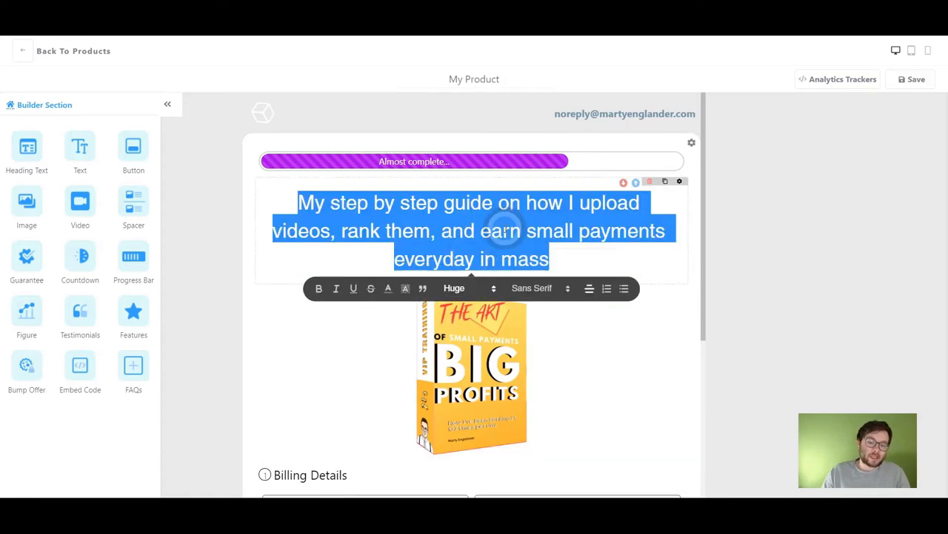
{"action": "left_click", "coordinate": [319, 288]}
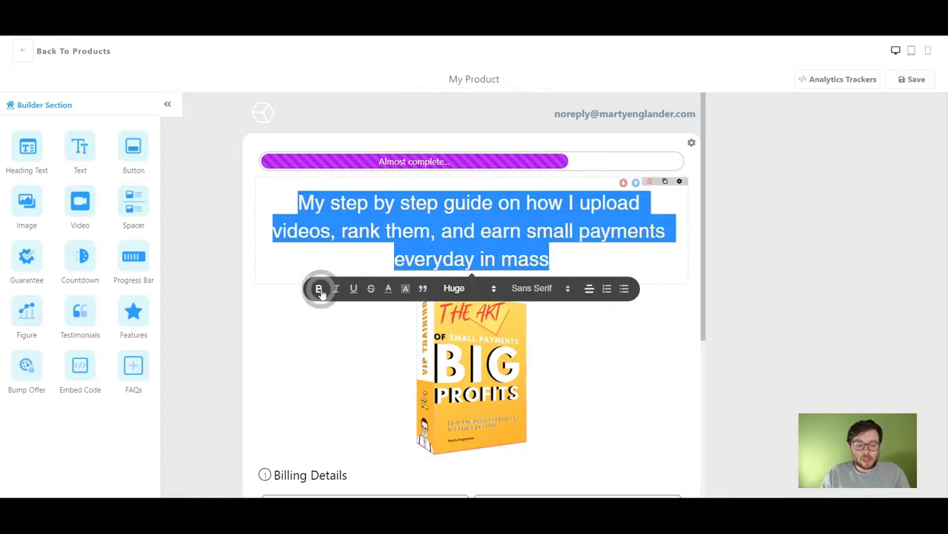
{"action": "left_click", "coordinate": [388, 288]}
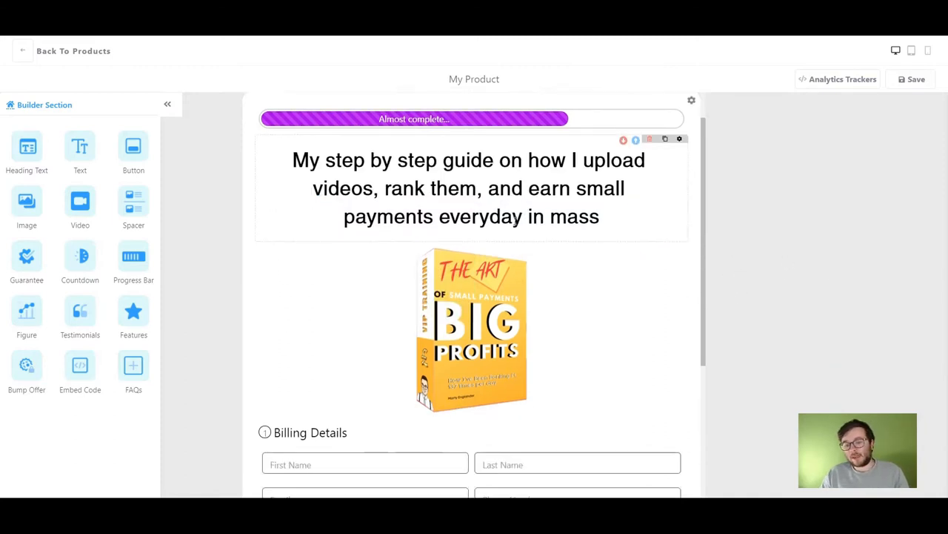
{"action": "scroll", "scroll_direction": "down", "scroll_amount": 3}
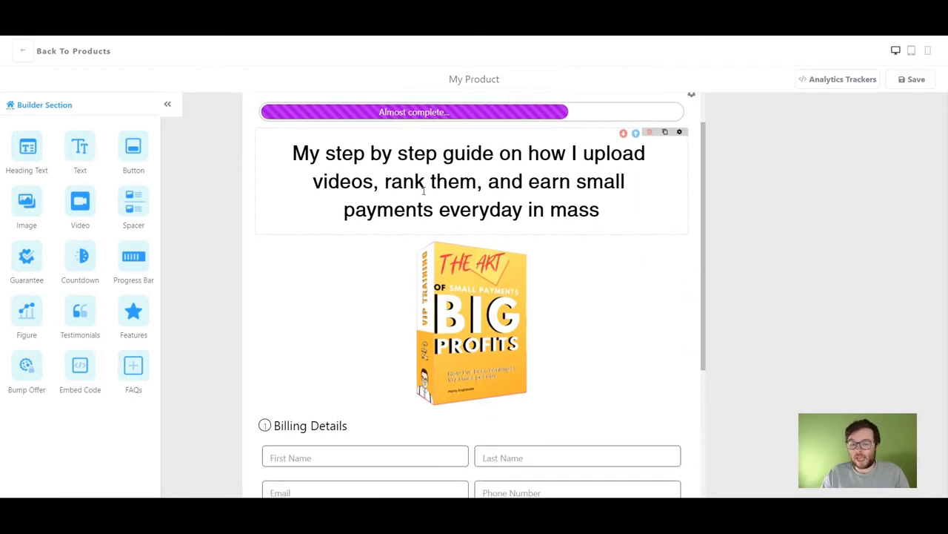
{"action": "scroll", "scroll_direction": "down", "scroll_amount": 3}
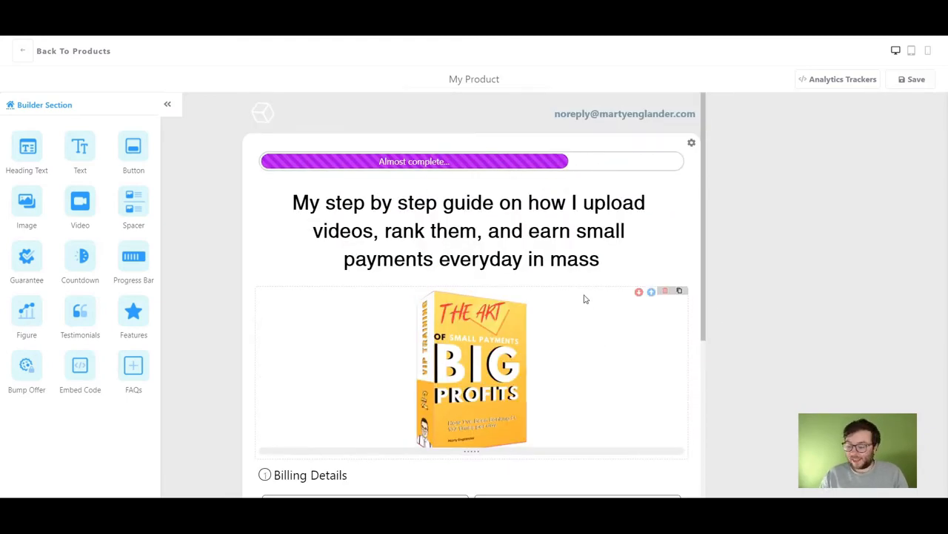
{"action": "scroll", "scroll_direction": "down", "scroll_amount": 3}
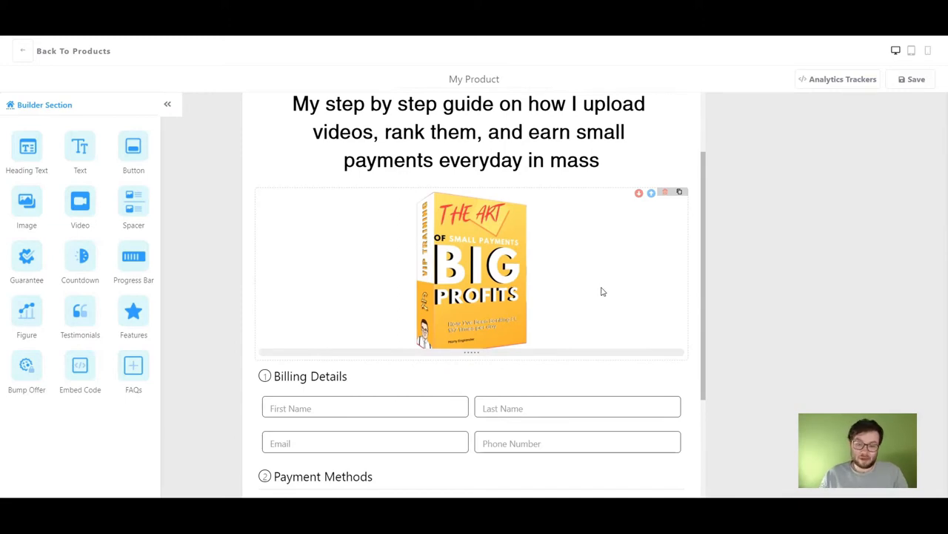
{"action": "scroll", "scroll_direction": "down", "scroll_amount": 3}
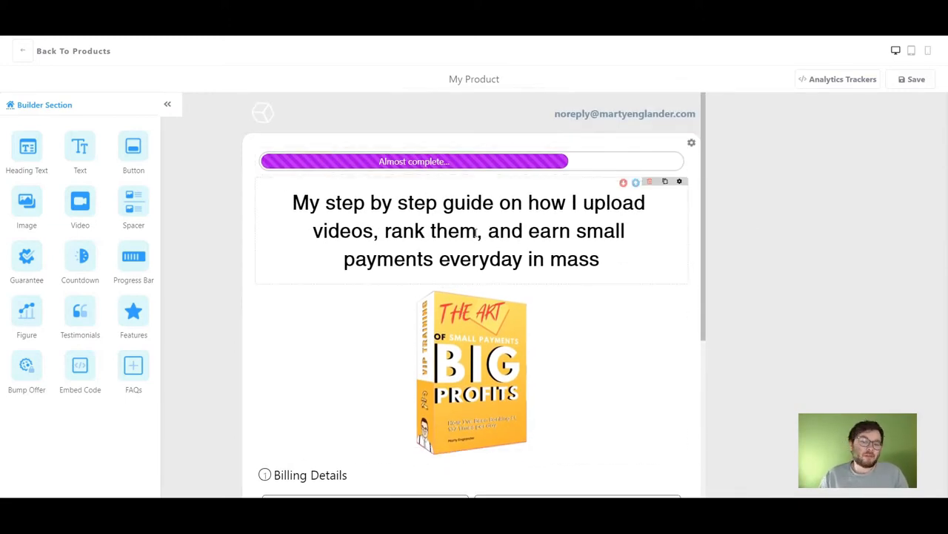
{"action": "scroll", "scroll_direction": "down", "scroll_amount": 3}
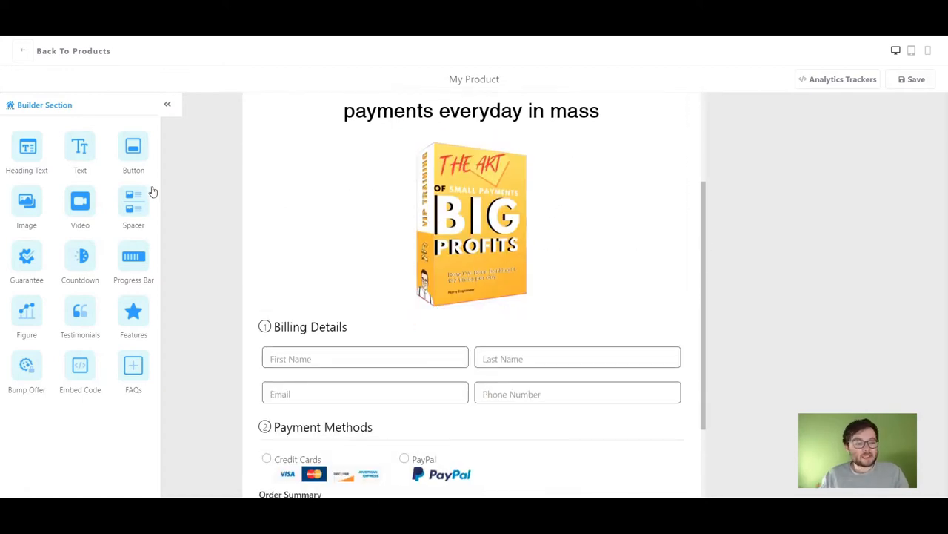
{"action": "mouse_move", "coordinate": [145, 196]}
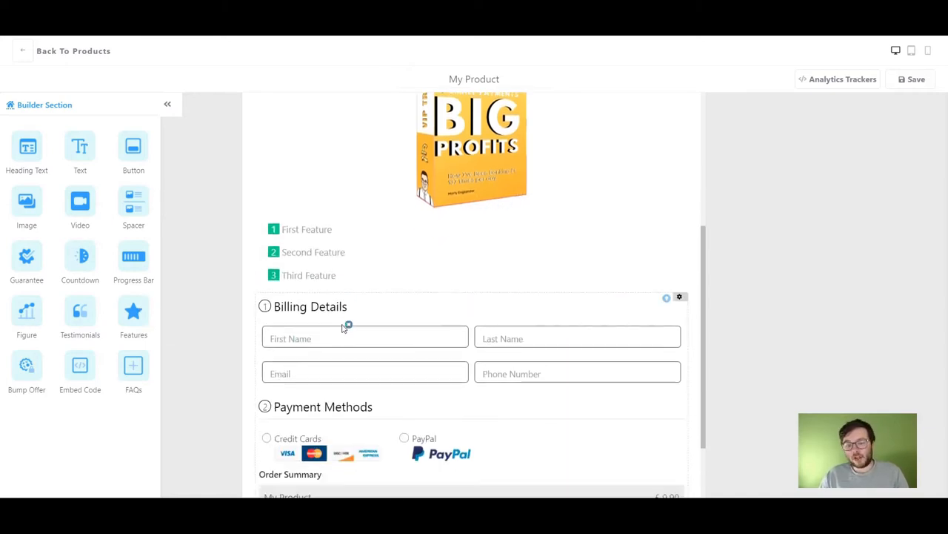
Rewrite the first feature point and set the list points to yellow numbered style
{"action": "left_click", "coordinate": [307, 228]}
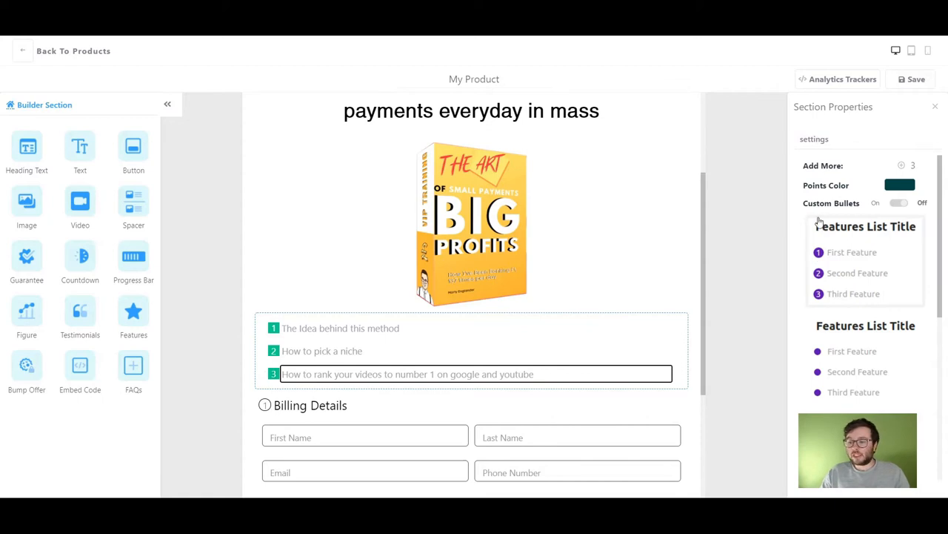
{"action": "left_click", "coordinate": [901, 184]}
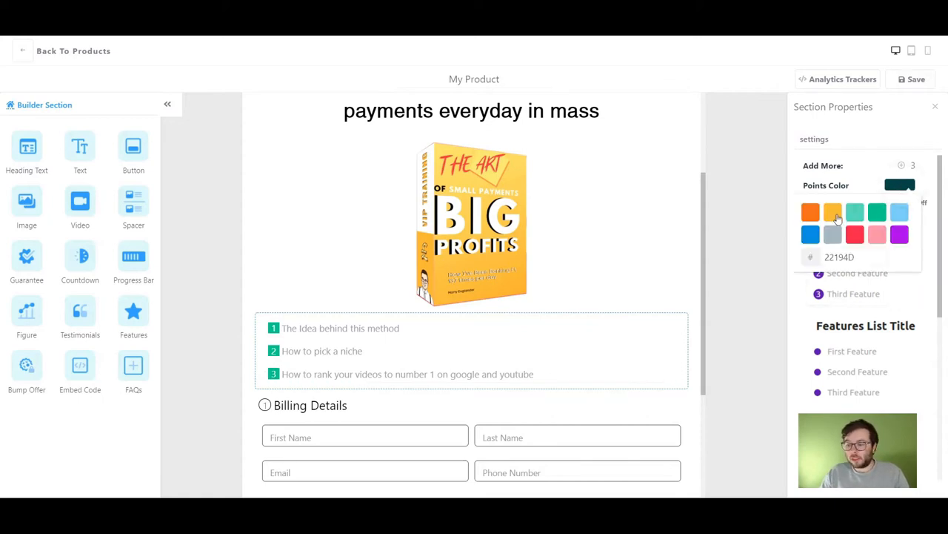
{"action": "left_click", "coordinate": [833, 212]}
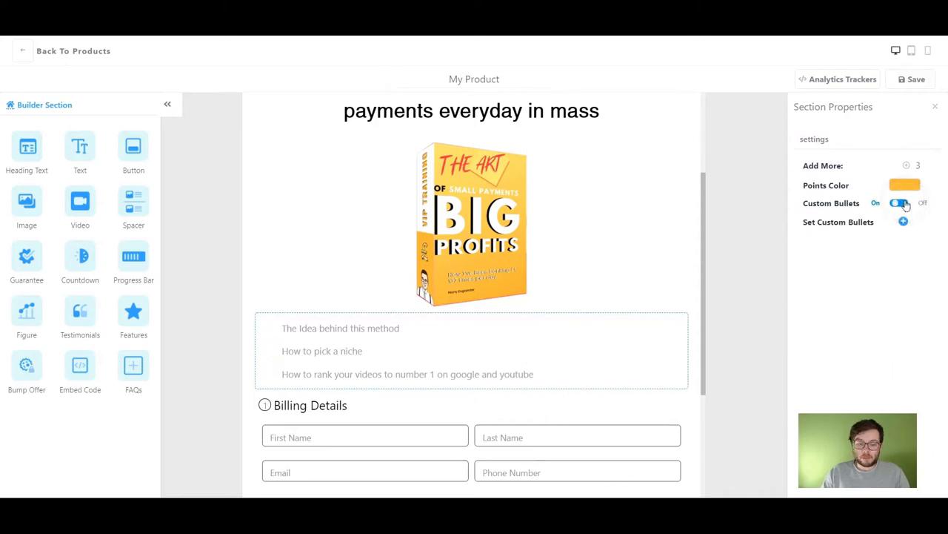
{"action": "left_click", "coordinate": [898, 201]}
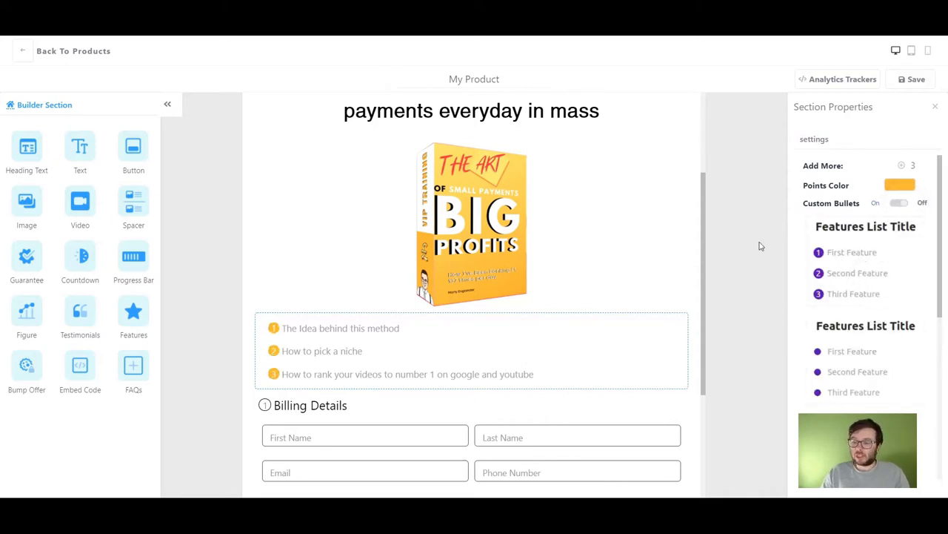
{"action": "scroll", "scroll_direction": "down", "scroll_amount": 3}
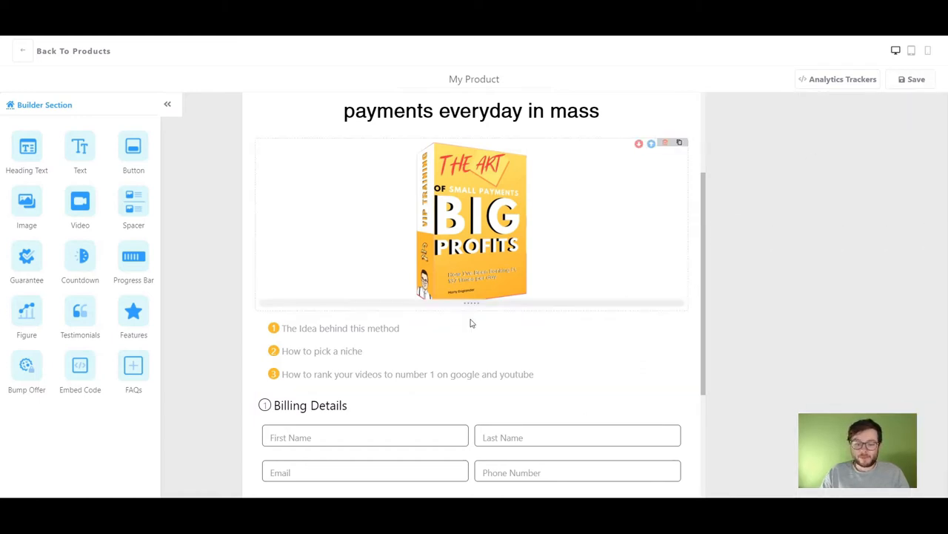
{"action": "scroll", "scroll_direction": "down", "scroll_amount": 3}
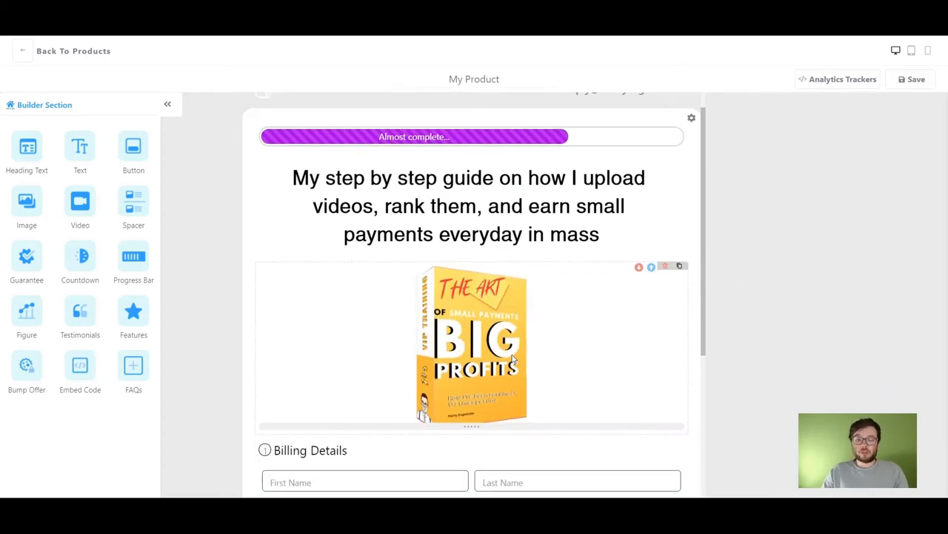
In page Styles, set Screen Background to blue and Theme Color to orange
{"action": "left_click", "coordinate": [690, 117]}
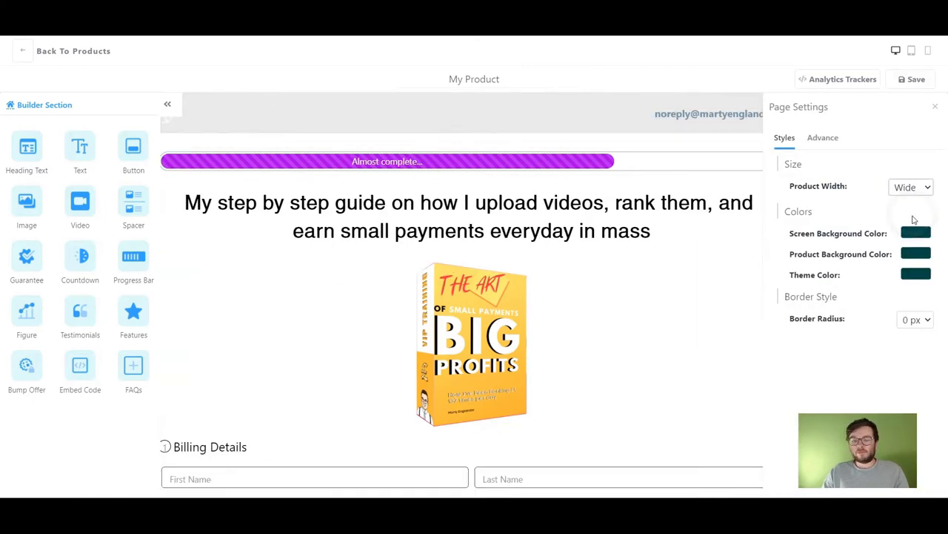
{"action": "left_click", "coordinate": [912, 187]}
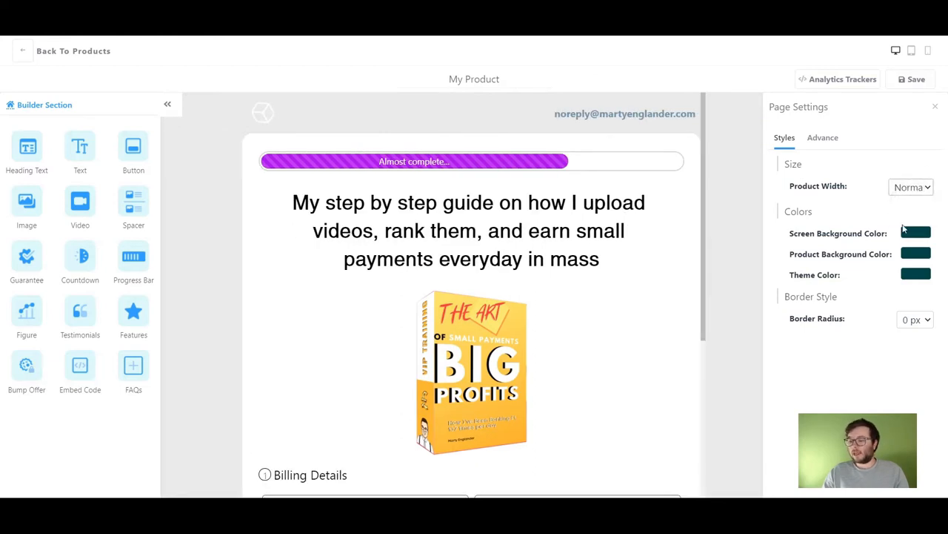
{"action": "left_click", "coordinate": [916, 232]}
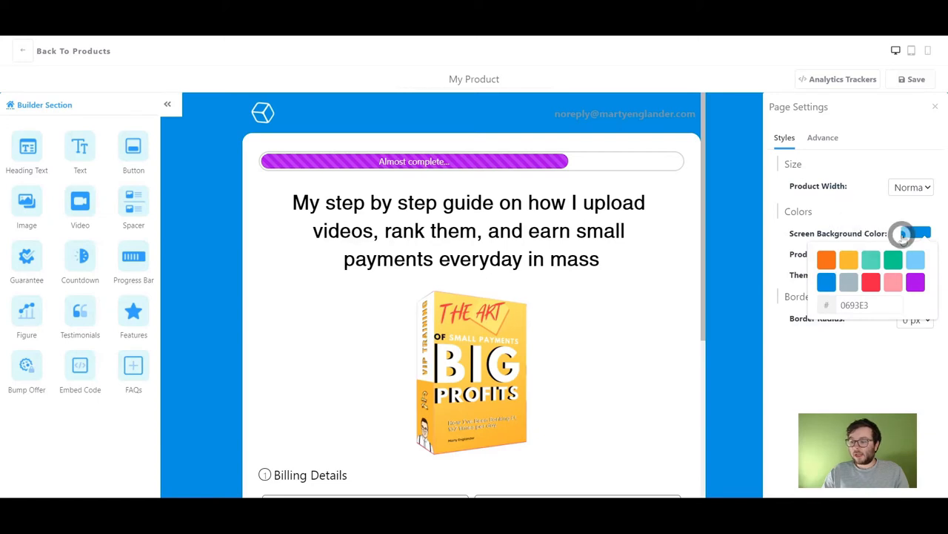
{"action": "left_click", "coordinate": [848, 260]}
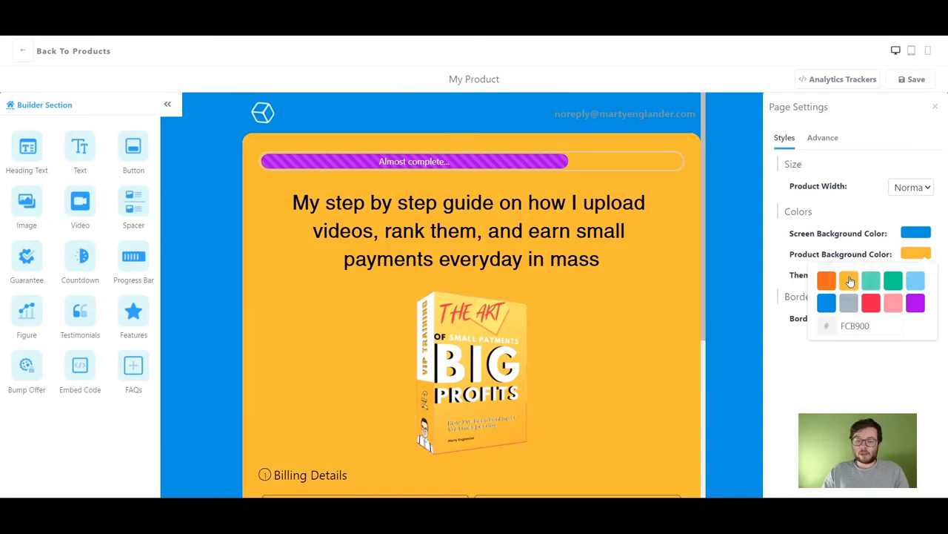
{"action": "mouse_move", "coordinate": [877, 319]}
{"action": "type", "text": "fff"}
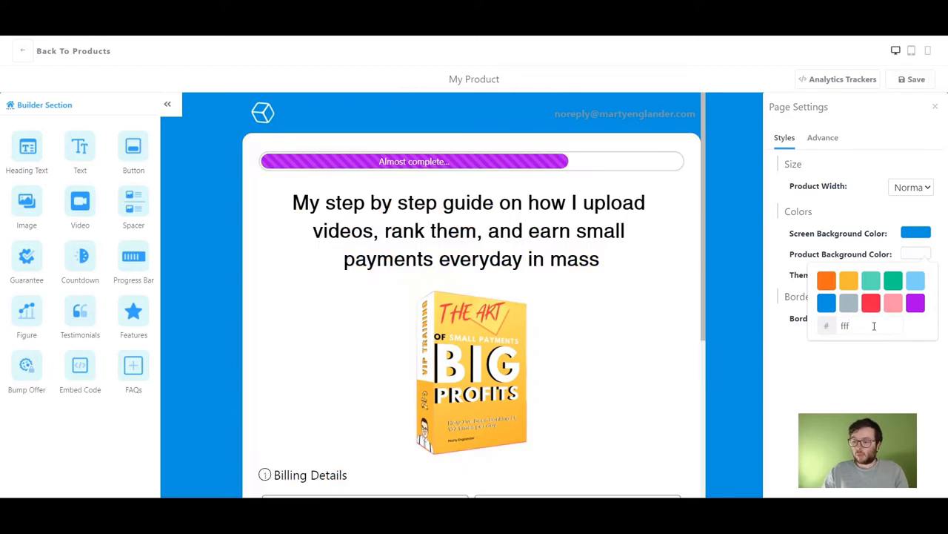
{"action": "left_click", "coordinate": [916, 274]}
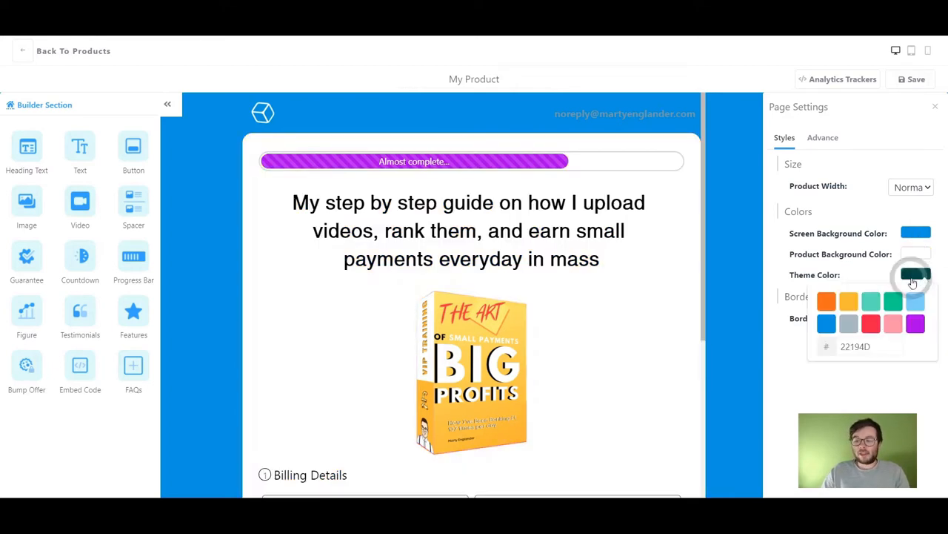
{"action": "left_click", "coordinate": [848, 301]}
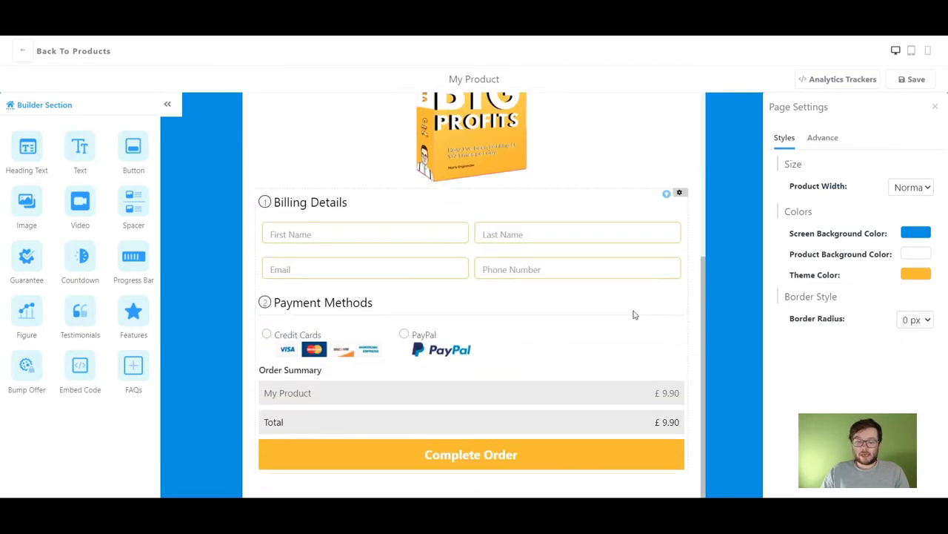
In Advance settings, toggle the Product Header above the product to Hide
{"action": "left_click", "coordinate": [822, 136]}
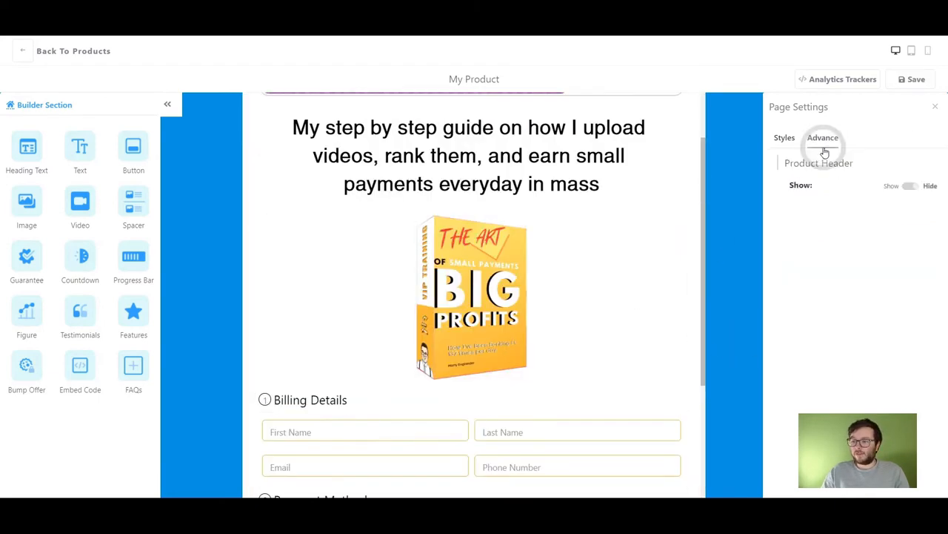
{"action": "left_click", "coordinate": [907, 187]}
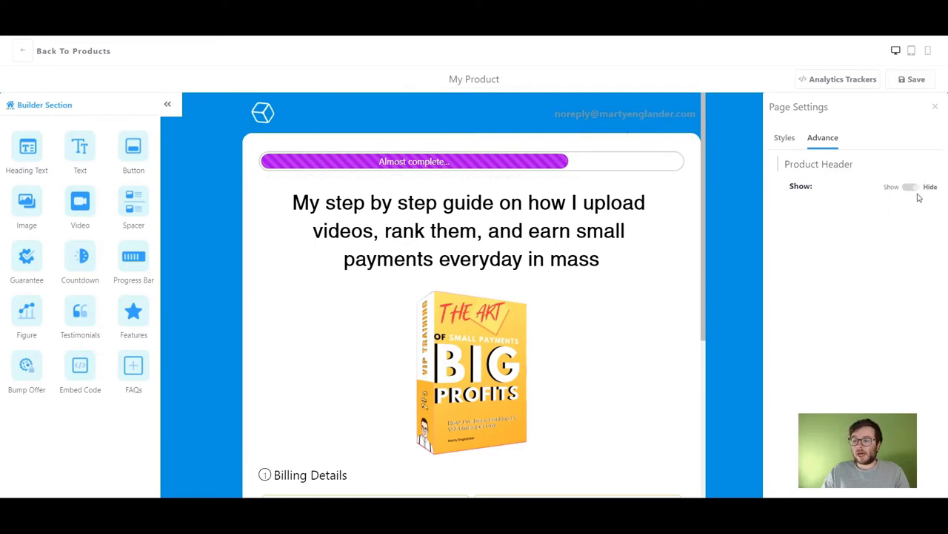
{"action": "left_click", "coordinate": [910, 187]}
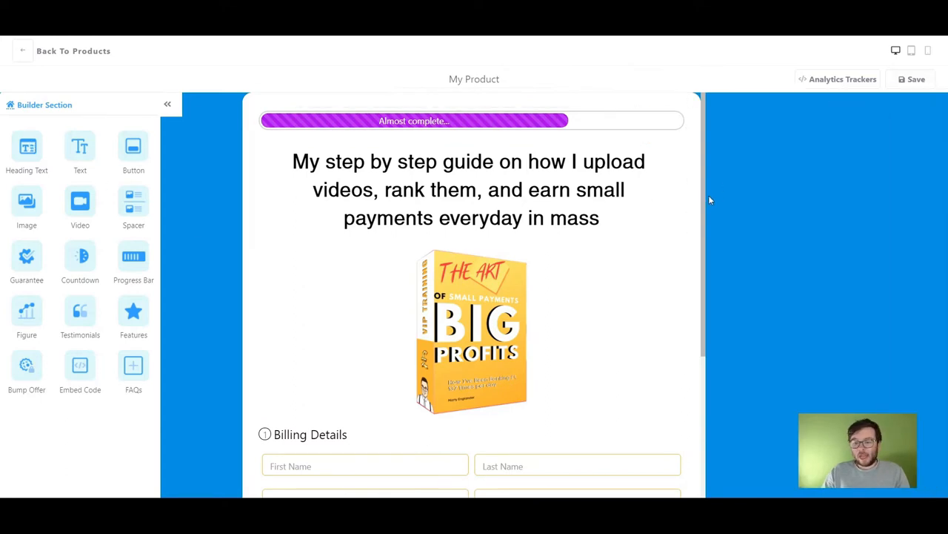
{"action": "scroll", "scroll_direction": "down", "scroll_amount": 3}
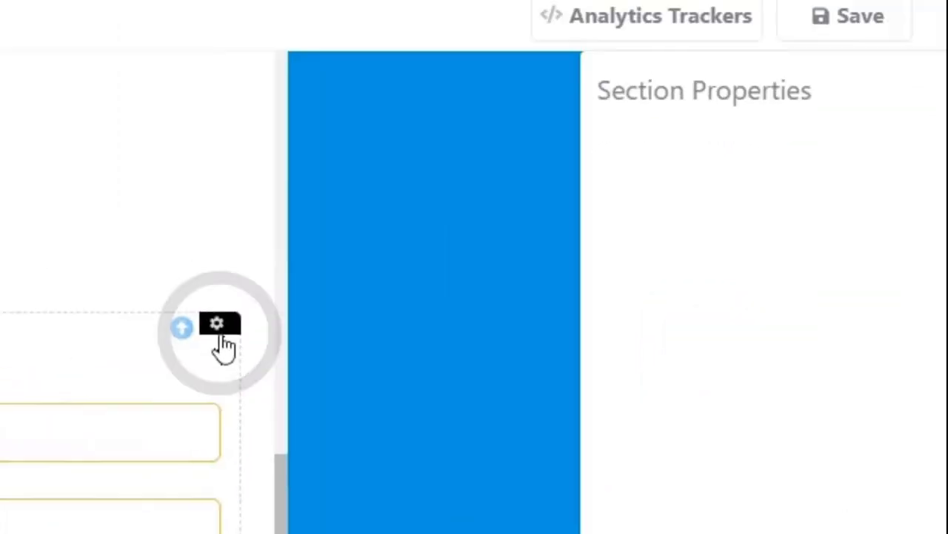
Set the checkout section's price to £2.97
{"action": "left_click", "coordinate": [216, 323]}
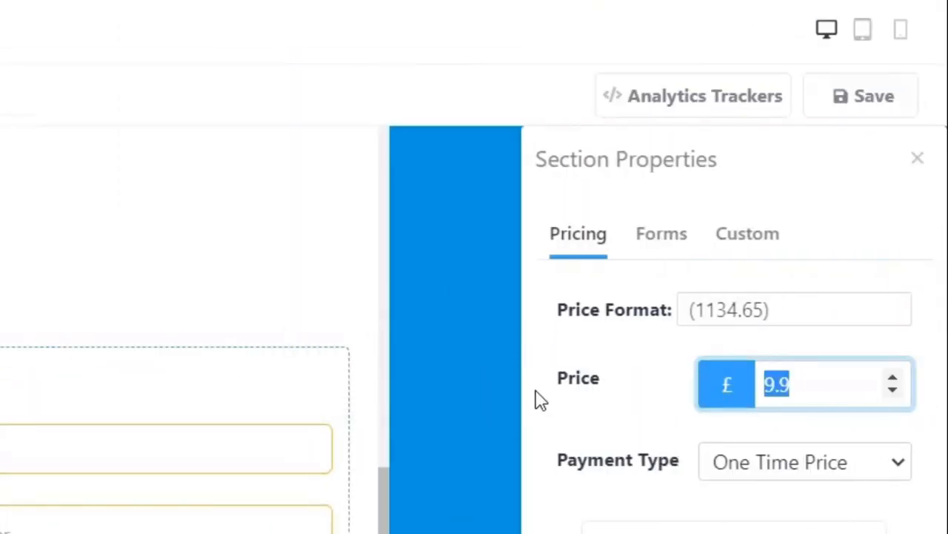
{"action": "type", "text": "2.97"}
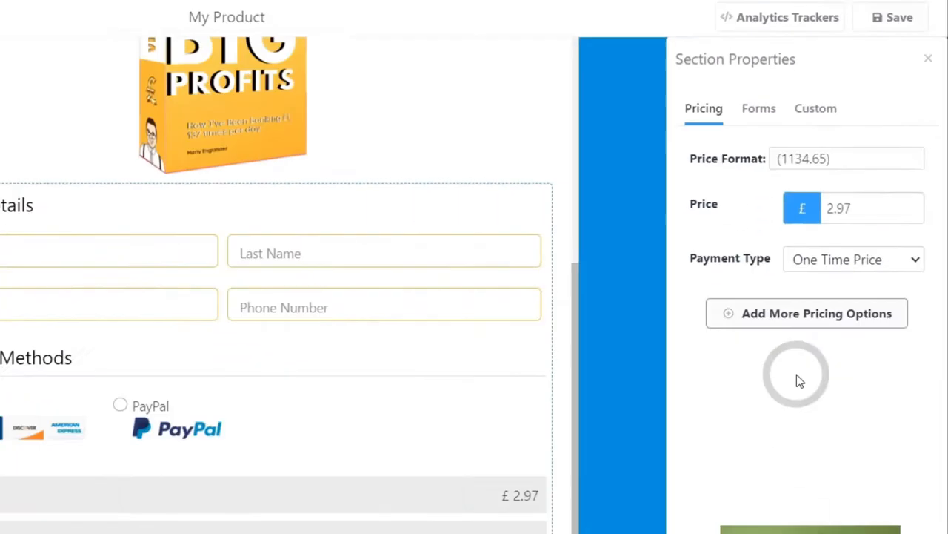
Add a second test pricing option at £7.97 and select it on the page
{"action": "left_click", "coordinate": [806, 313]}
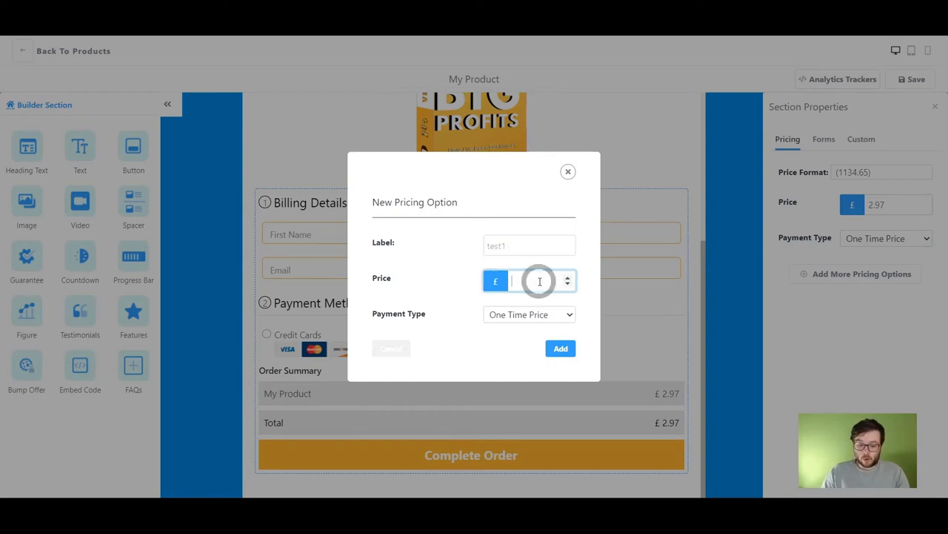
{"action": "type", "text": "7.9"}
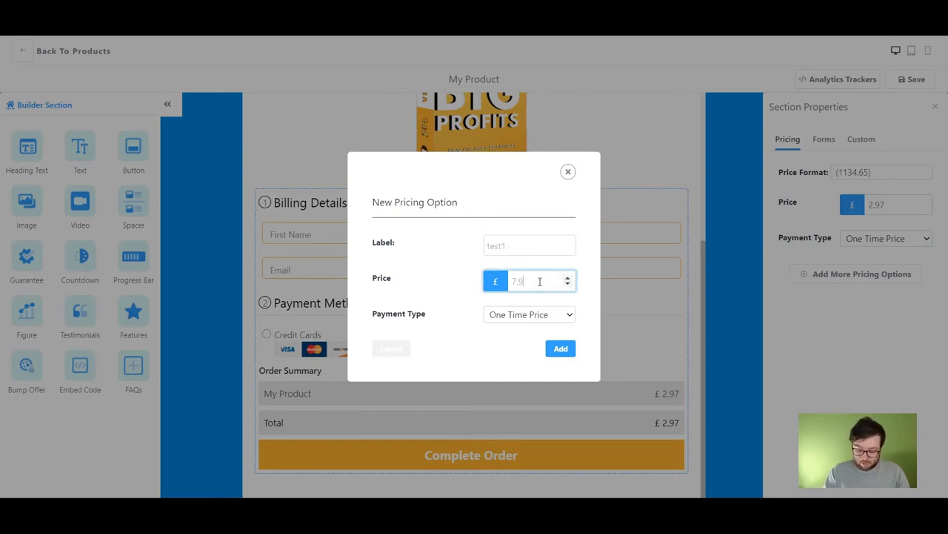
{"action": "left_click", "coordinate": [561, 349]}
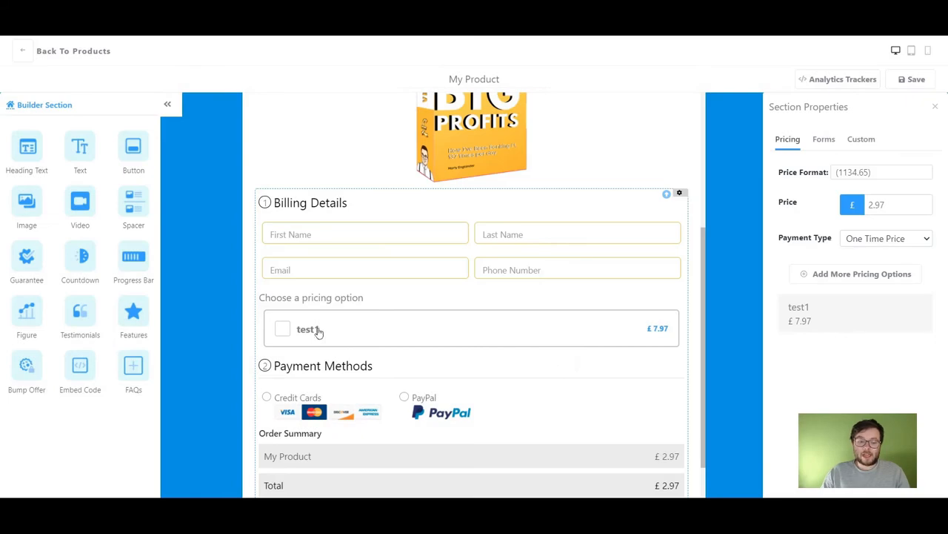
{"action": "left_click", "coordinate": [282, 329]}
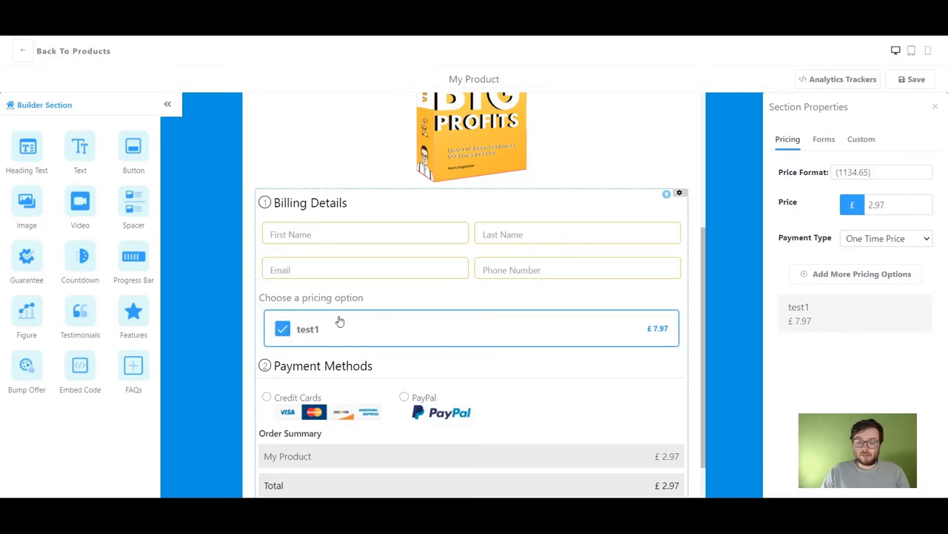
{"action": "scroll", "scroll_direction": "down", "scroll_amount": 3}
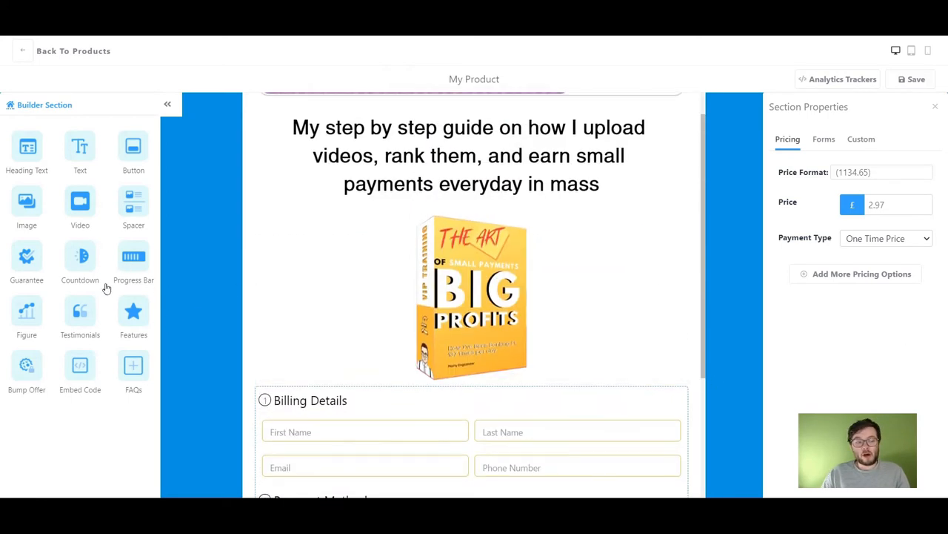
{"action": "mouse_move", "coordinate": [28, 374]}
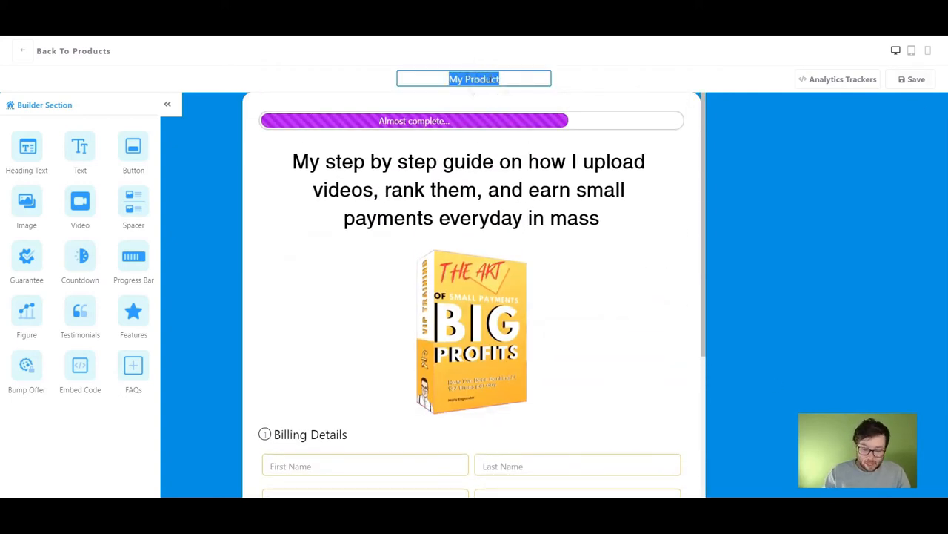
Rename the product to 'SPBP Checkout' and go to Funnels to start a new one
{"action": "type", "text": "SPBP Checkout"}
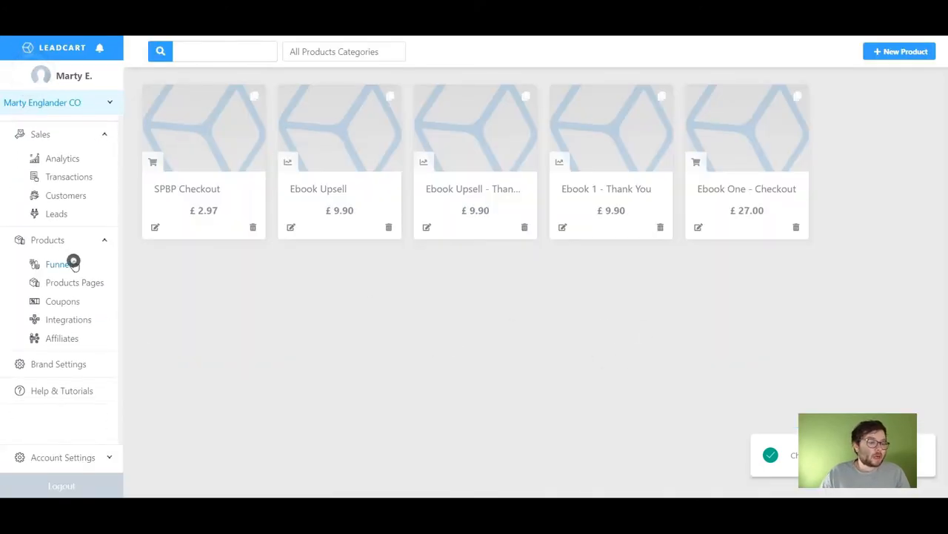
{"action": "left_click", "coordinate": [58, 264]}
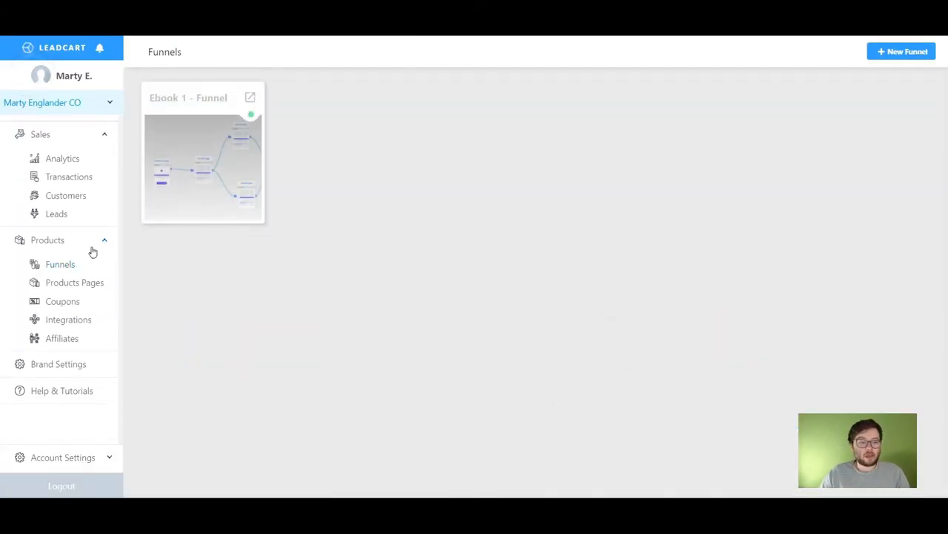
{"action": "left_click", "coordinate": [901, 51]}
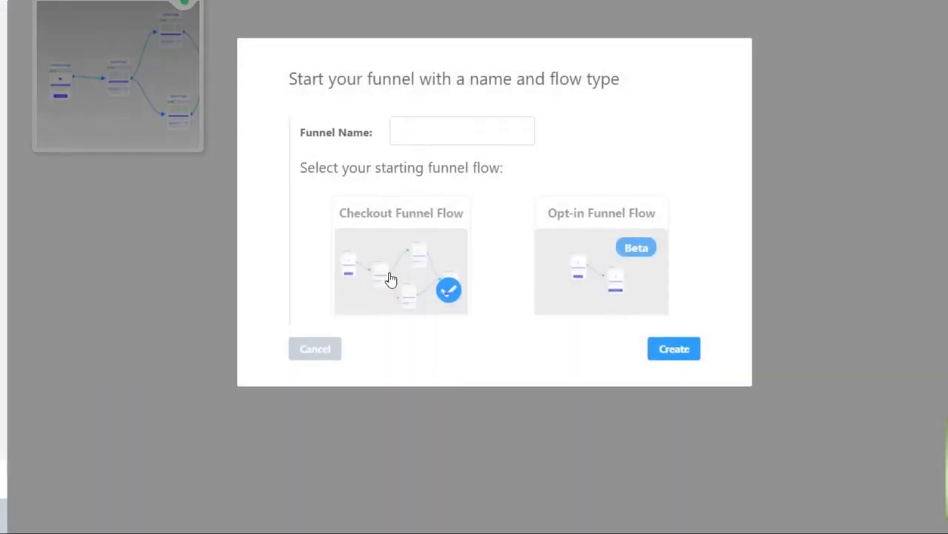
Create the 'SPBP - Thank you' checkout funnel and assign SPBP Checkout to its first step
{"action": "type", "text": "BPS"}
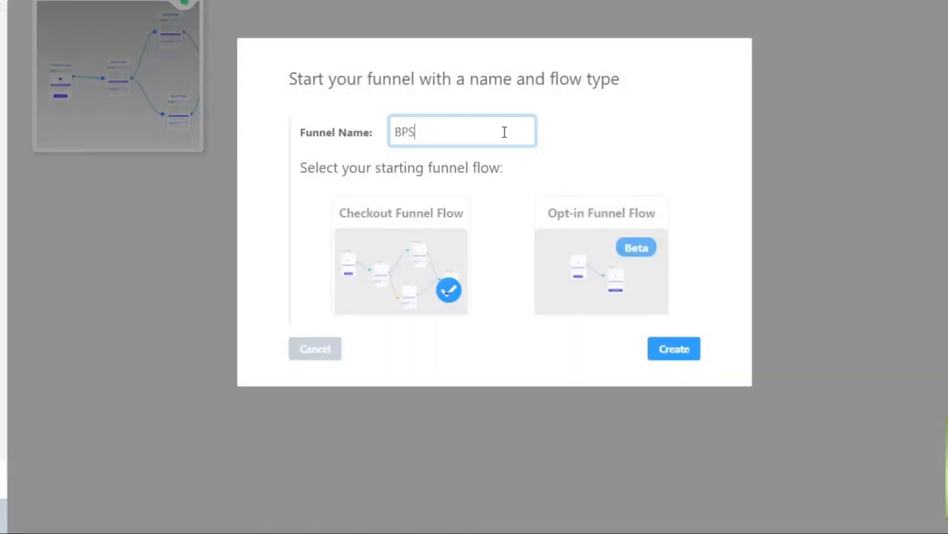
{"action": "type", "text": "P"}
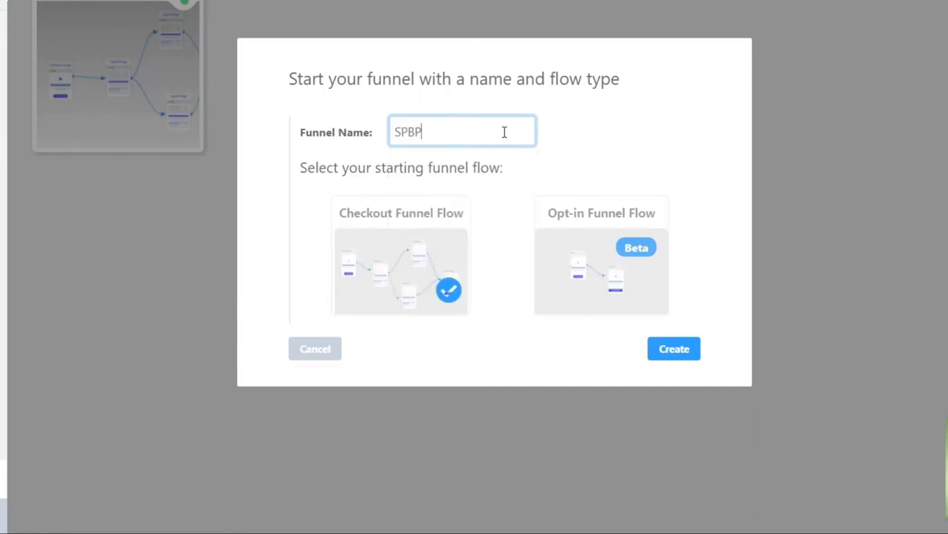
{"action": "type", "text": "- Thank yo"}
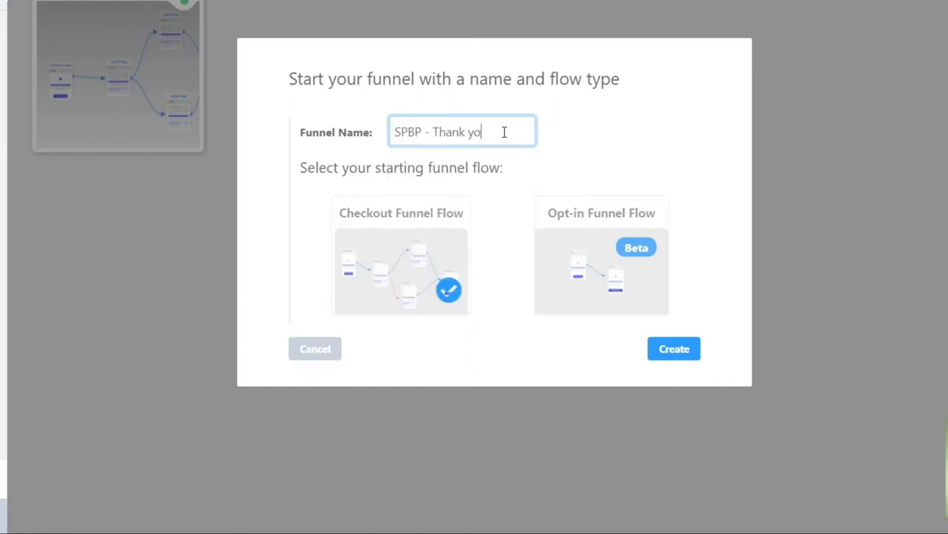
{"action": "left_click", "coordinate": [673, 348]}
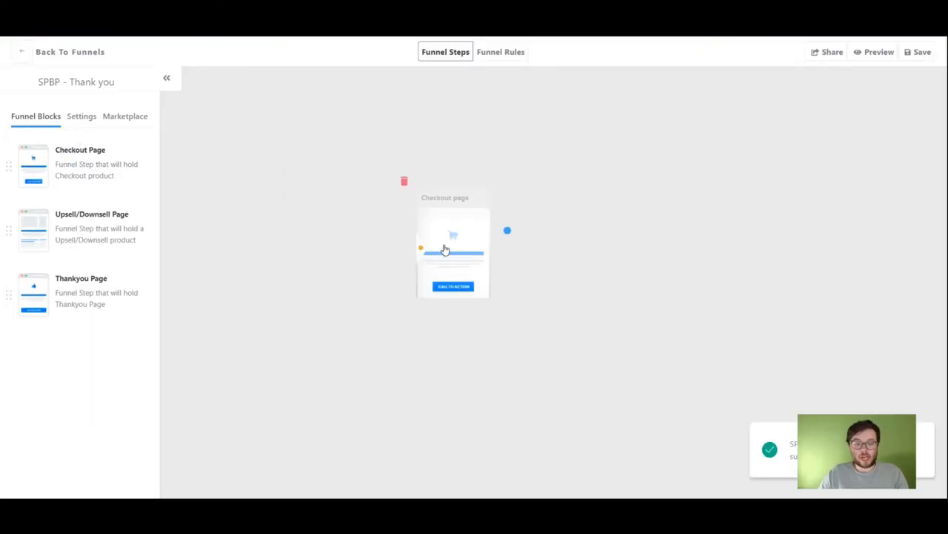
{"action": "left_click", "coordinate": [454, 252]}
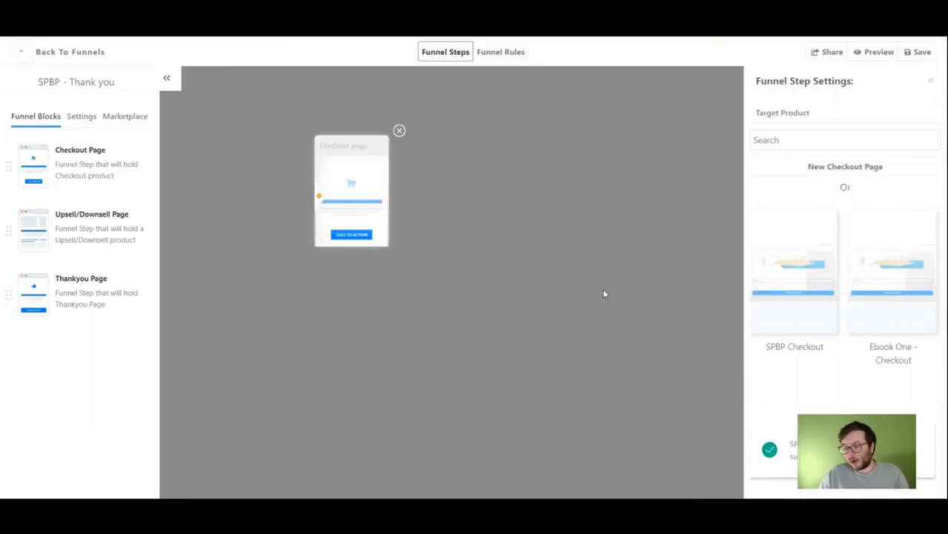
{"action": "left_click", "coordinate": [795, 270]}
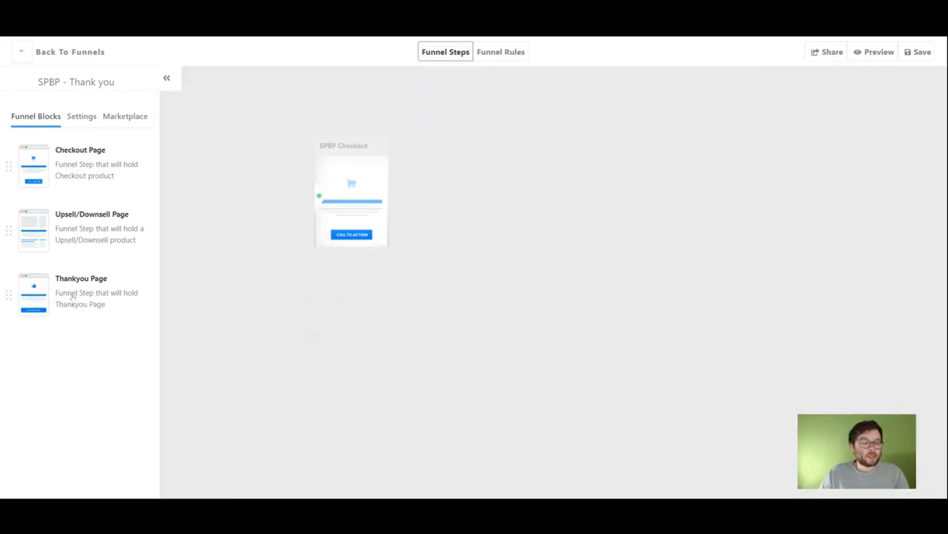
Upload Small Payments Big Profits.png as the section image and write the 'please click the button below' message
{"action": "left_click_drag", "start_coordinate": [32, 293], "coordinate": [558, 204]}
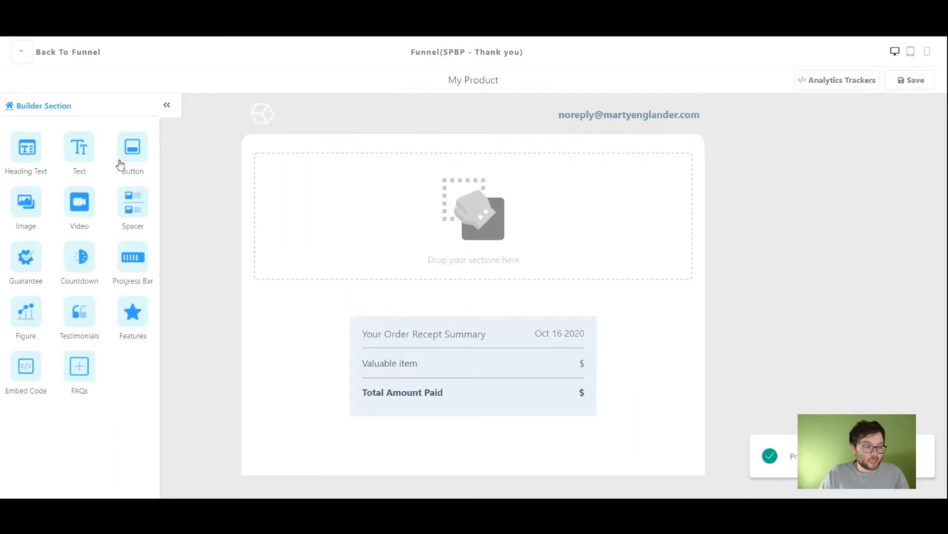
{"action": "mouse_move", "coordinate": [134, 311]}
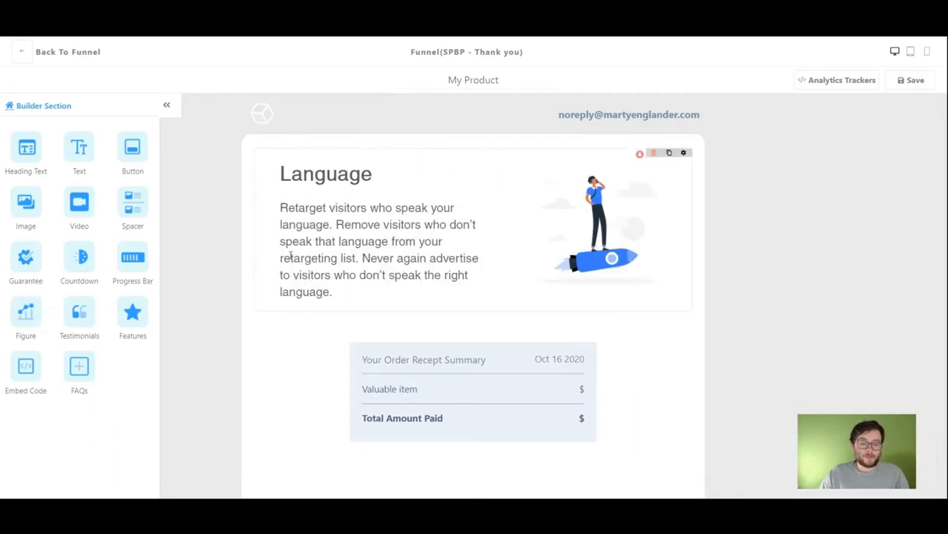
{"action": "left_click", "coordinate": [599, 228]}
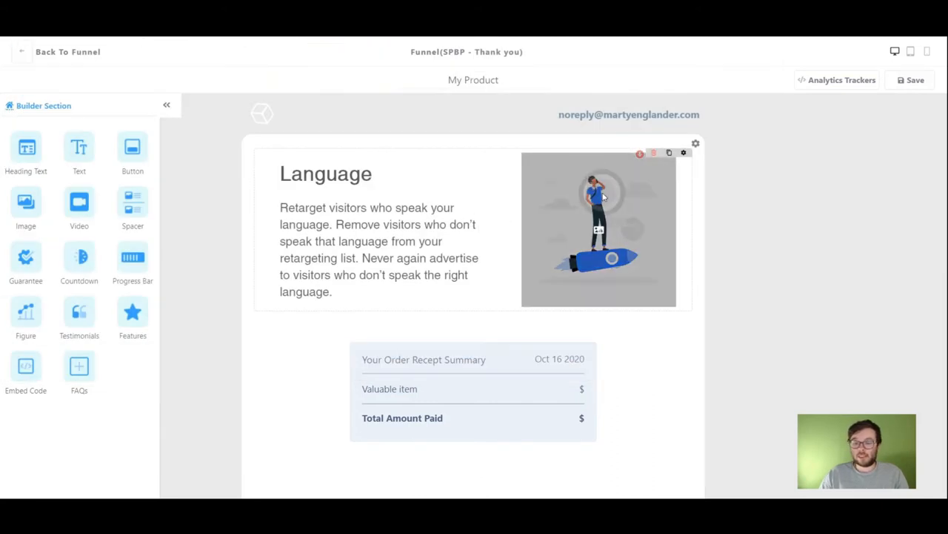
{"action": "left_click", "coordinate": [695, 143]}
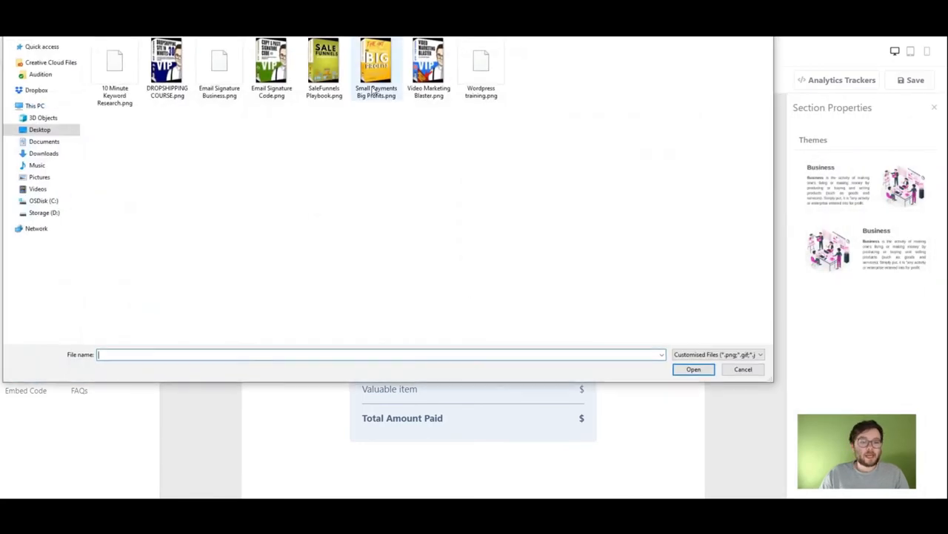
{"action": "left_click", "coordinate": [742, 369]}
{"action": "type", "text": "P"}
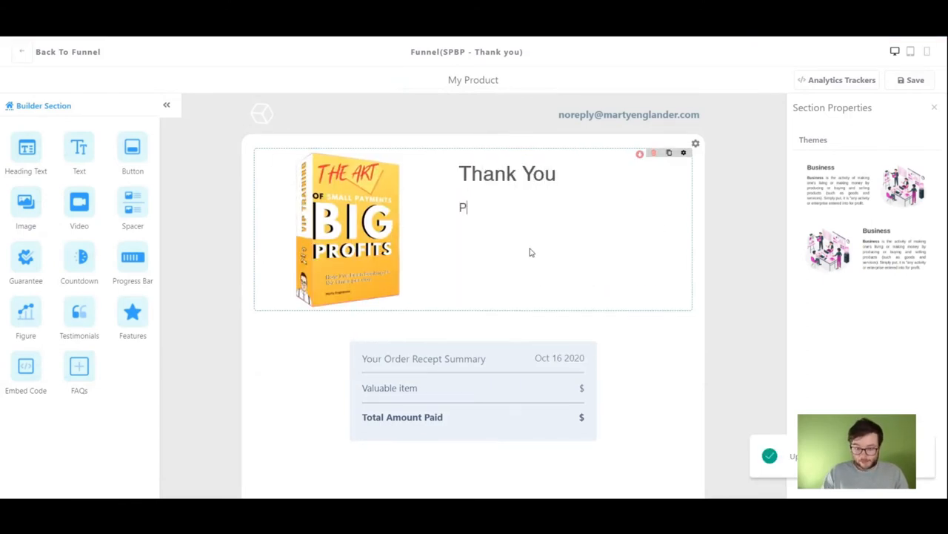
{"action": "type", "text": "lease click the button below to purchase this guide."}
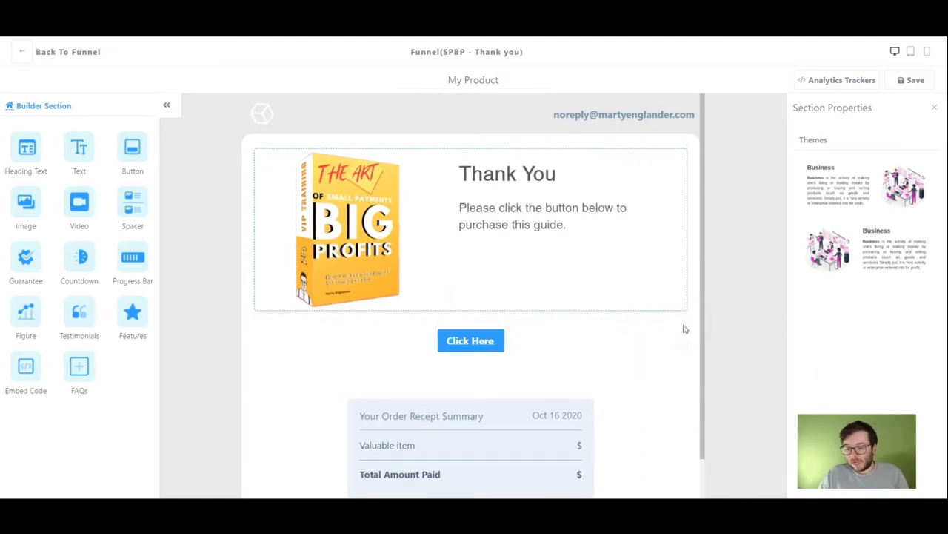
Make the Click Here button full width with a solid border style
{"action": "left_click", "coordinate": [471, 340]}
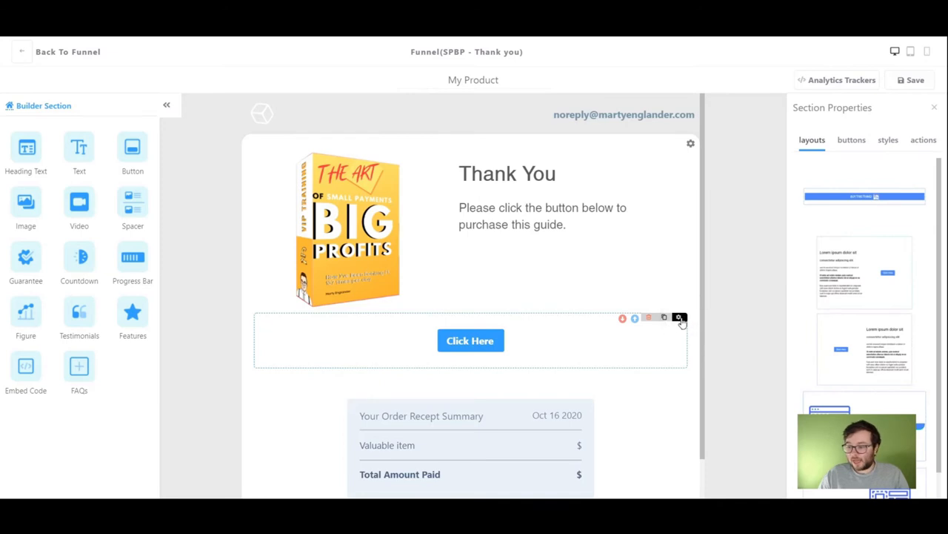
{"action": "left_click", "coordinate": [851, 140]}
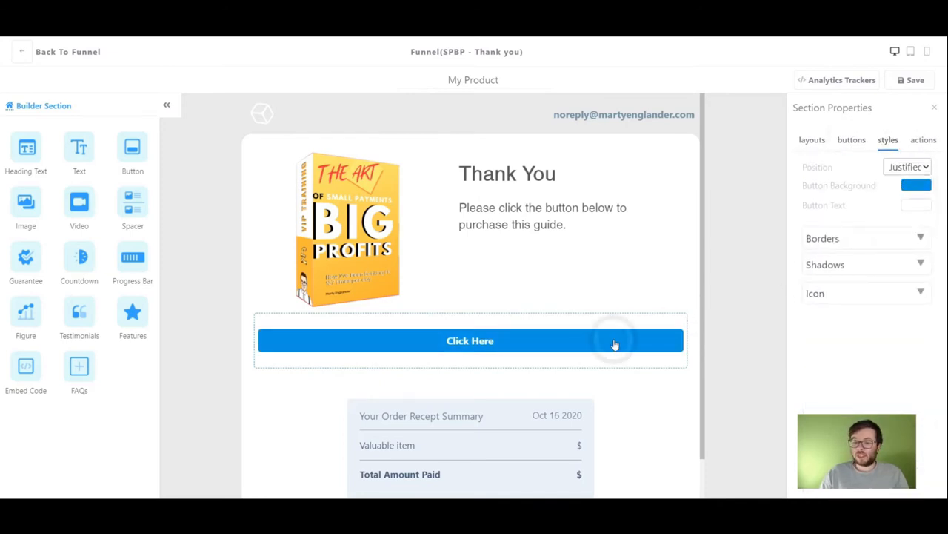
{"action": "left_click", "coordinate": [821, 237]}
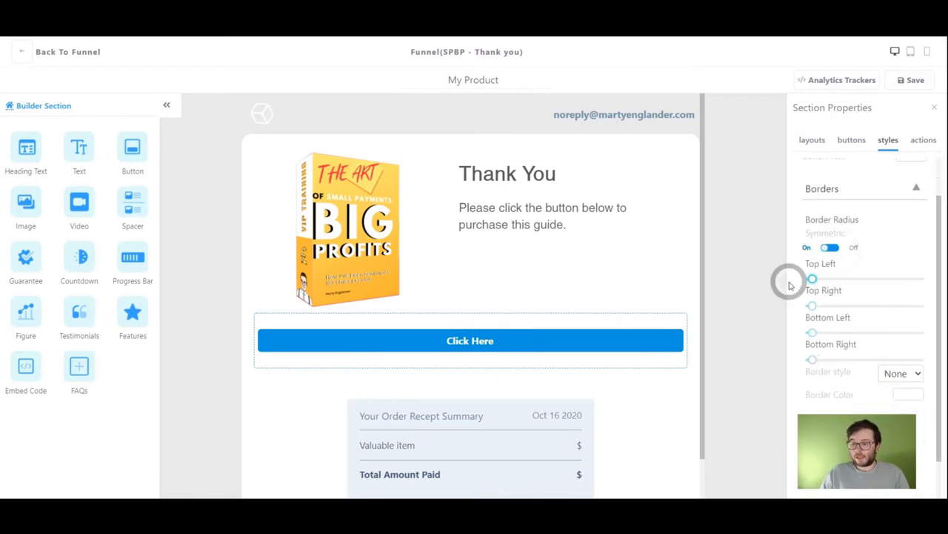
{"action": "left_click", "coordinate": [854, 246]}
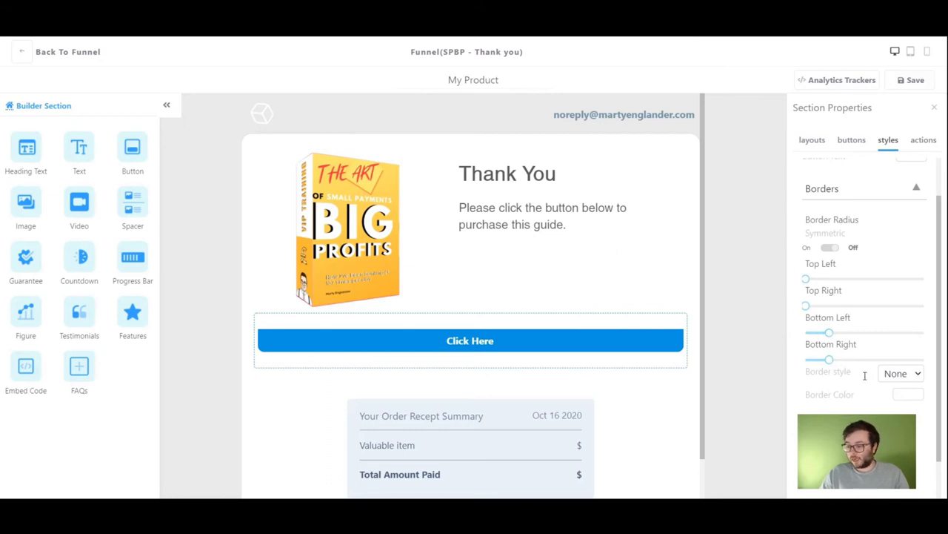
{"action": "left_click", "coordinate": [901, 373]}
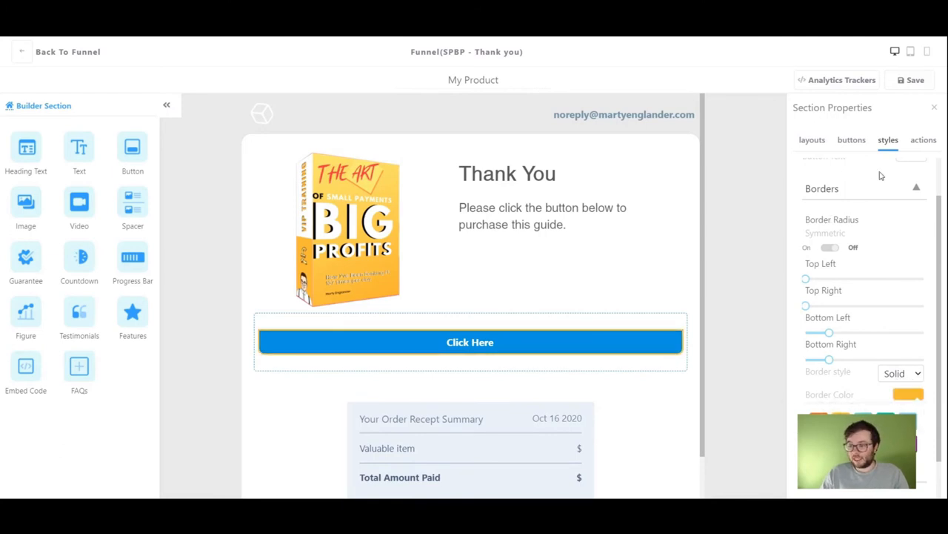
Point the button's action to an External Link with '#' as the URL
{"action": "left_click", "coordinate": [923, 139]}
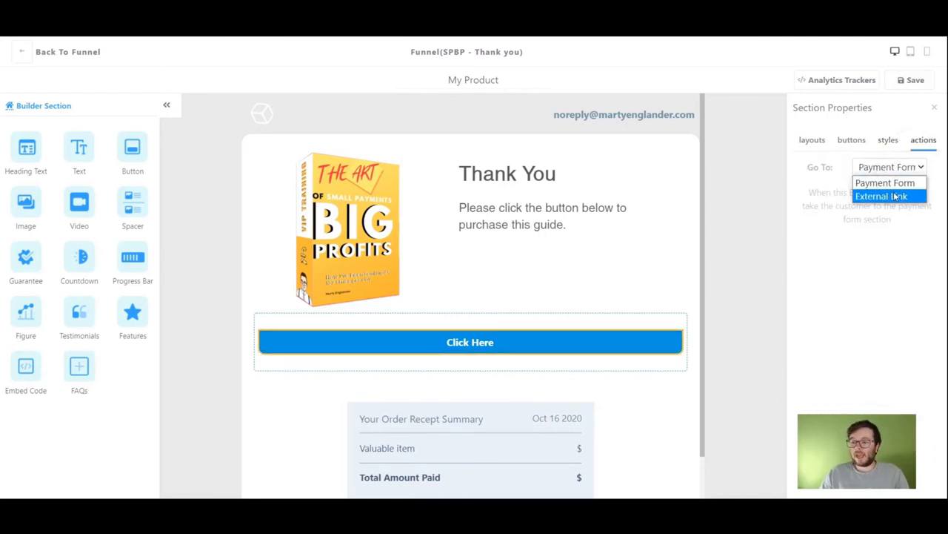
{"action": "left_click", "coordinate": [880, 195]}
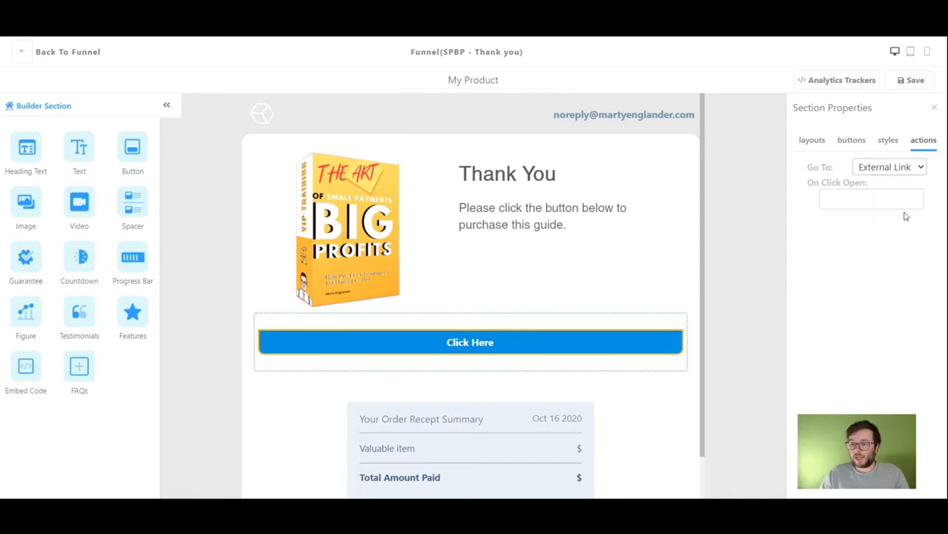
{"action": "type", "text": "#"}
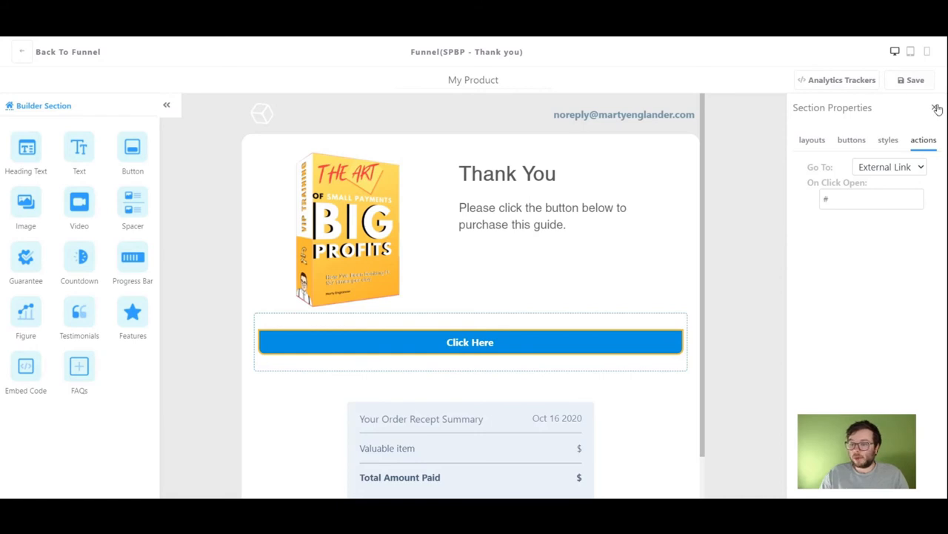
{"action": "left_click", "coordinate": [937, 107]}
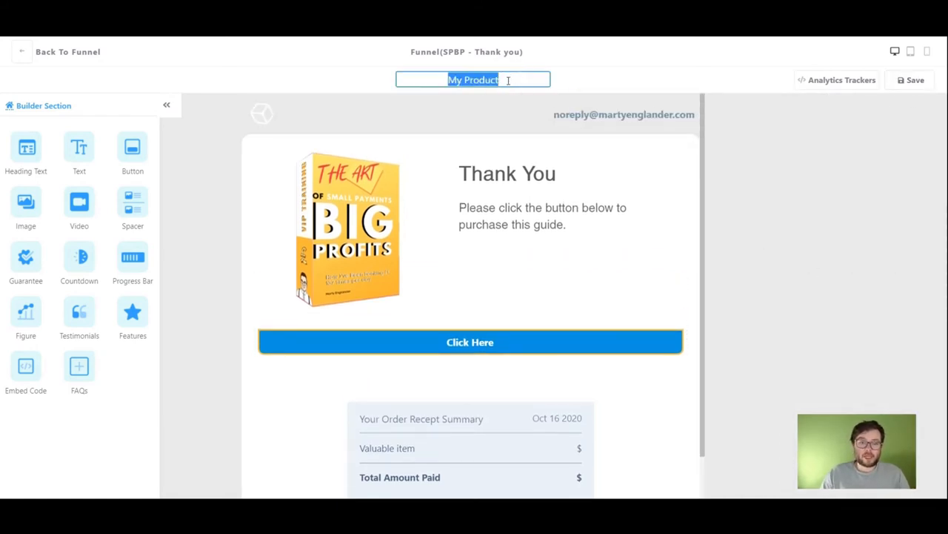
Name the page 'SPBP Thank You Page', save it and return to the funnel
{"action": "type", "text": "Thank You Page"}
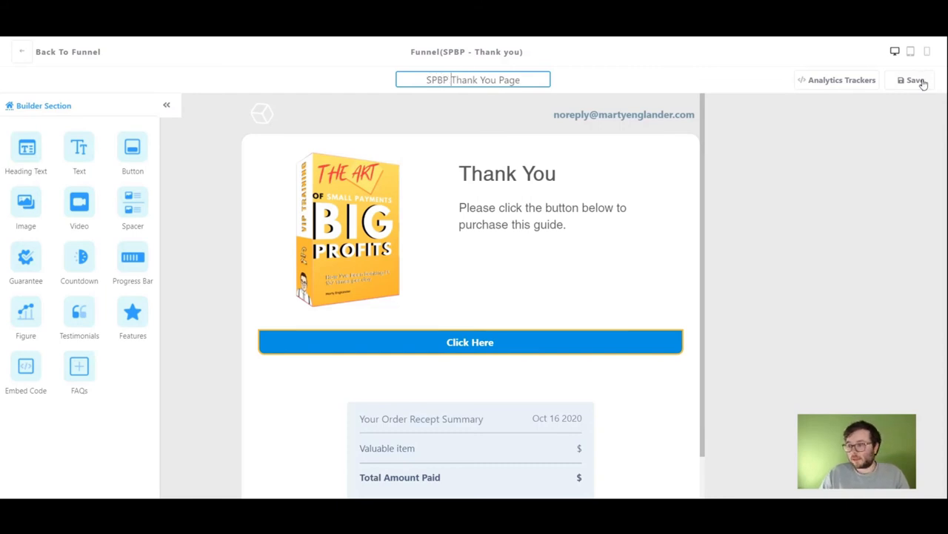
{"action": "left_click", "coordinate": [915, 80]}
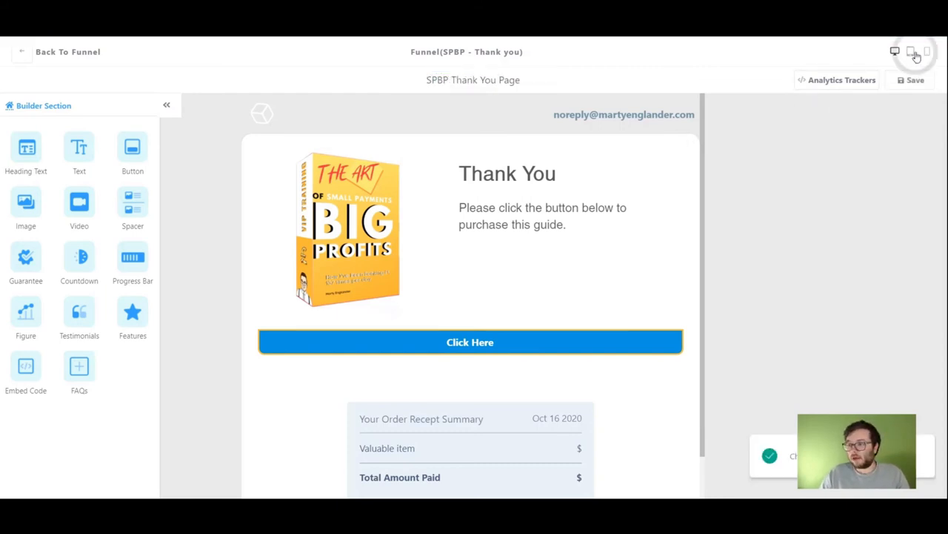
{"action": "left_click", "coordinate": [928, 51]}
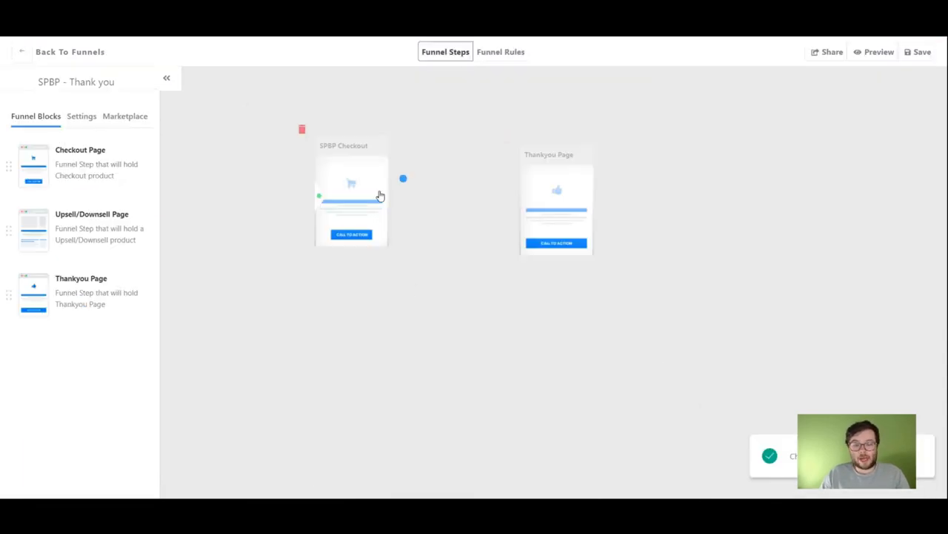
Connect Checkout to Thankyou, save the funnel and bring up its share link
{"action": "left_click_drag", "start_coordinate": [403, 178], "coordinate": [507, 186]}
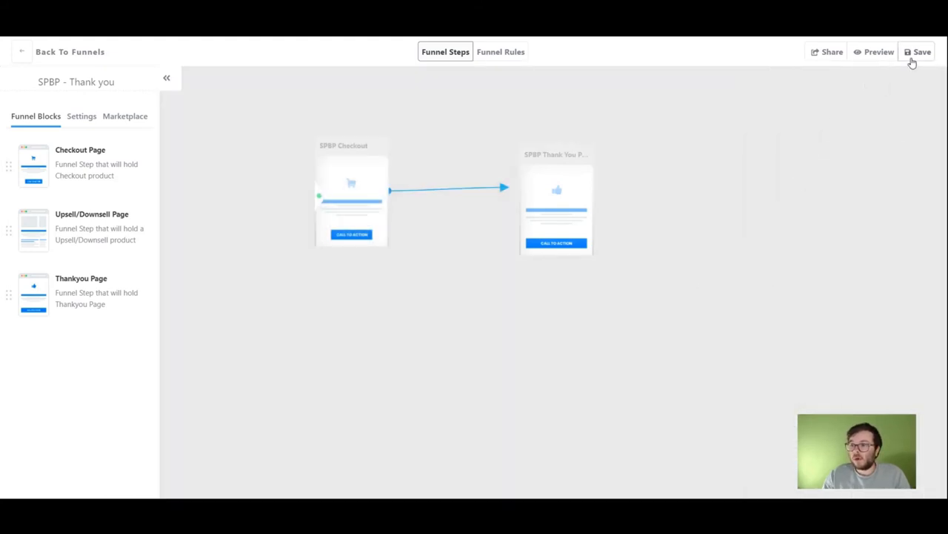
{"action": "left_click", "coordinate": [922, 50]}
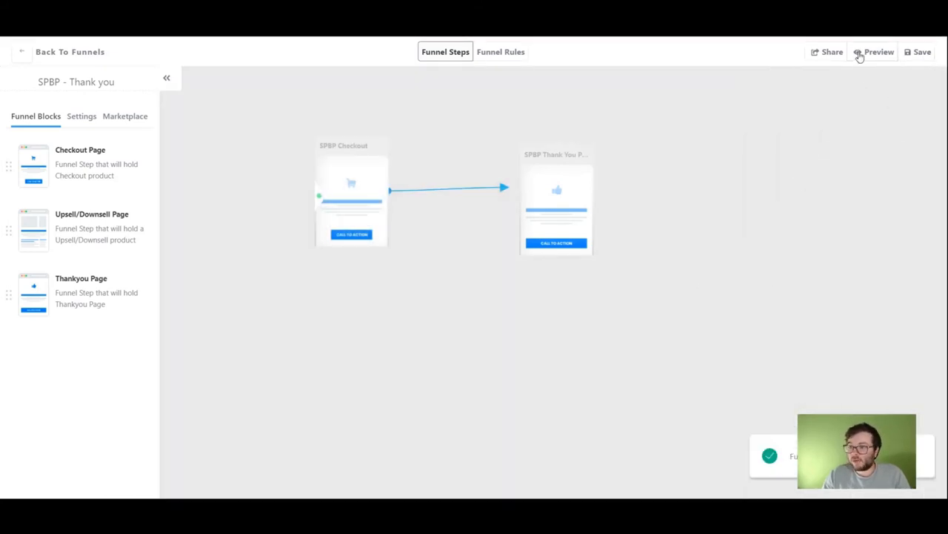
{"action": "left_click", "coordinate": [827, 52]}
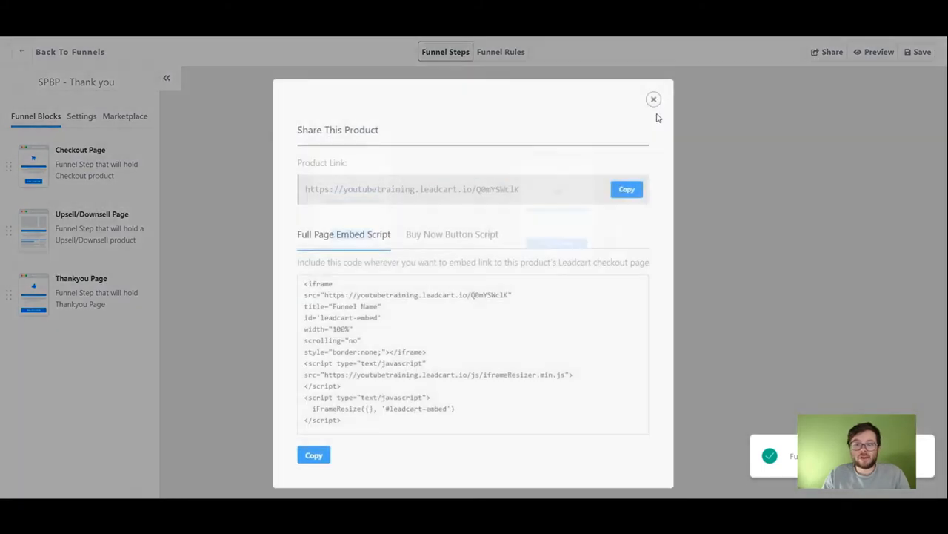
Complete a test order on the live checkout and use the thank-you page's download button
{"action": "left_click", "coordinate": [627, 188]}
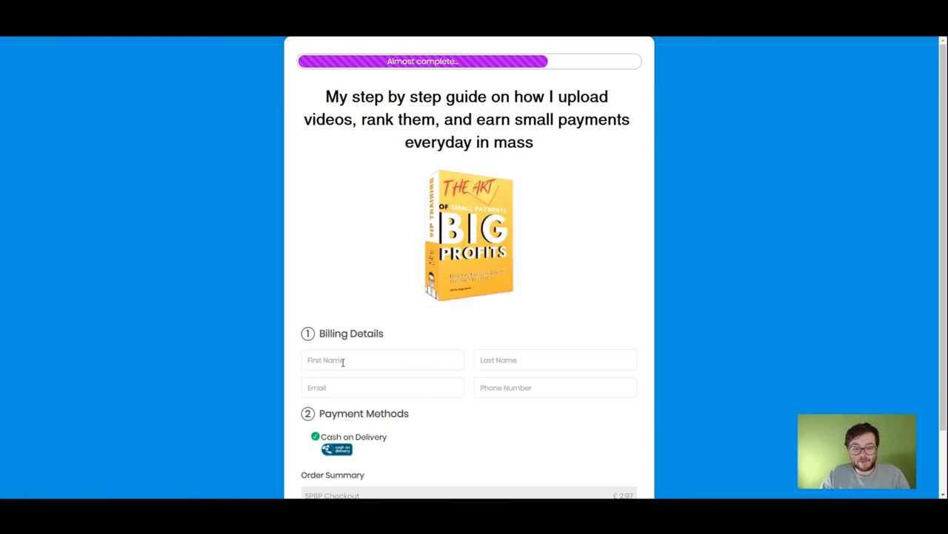
{"action": "scroll", "scroll_direction": "down", "scroll_amount": 3}
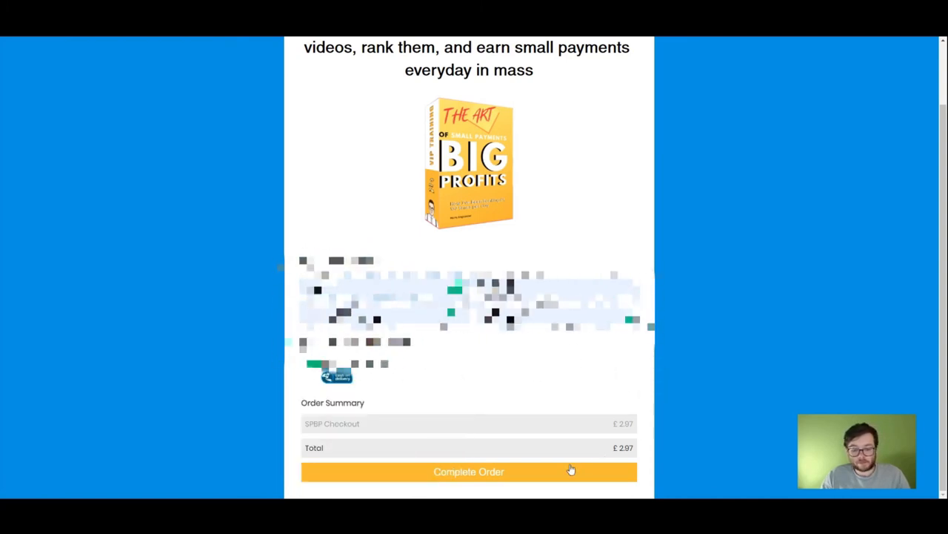
{"action": "left_click", "coordinate": [469, 471]}
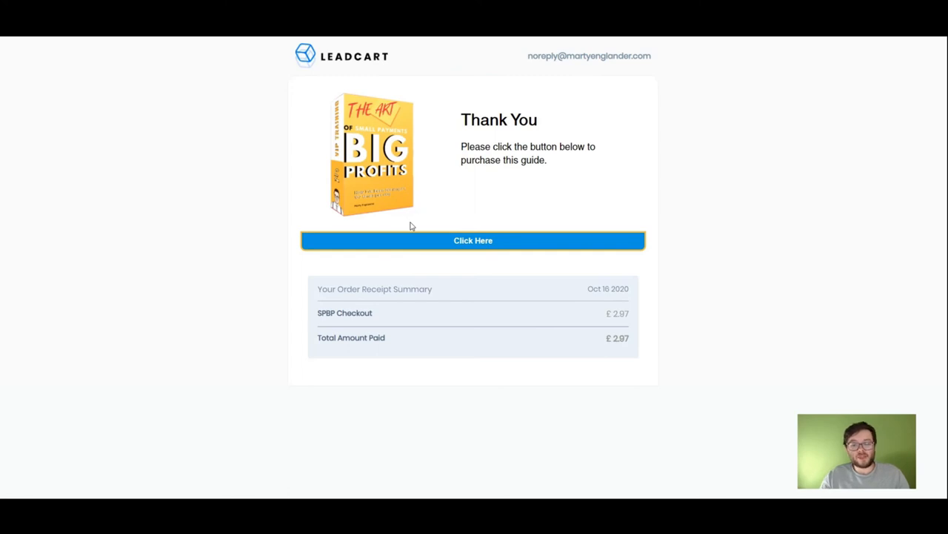
{"action": "mouse_move", "coordinate": [186, 116]}
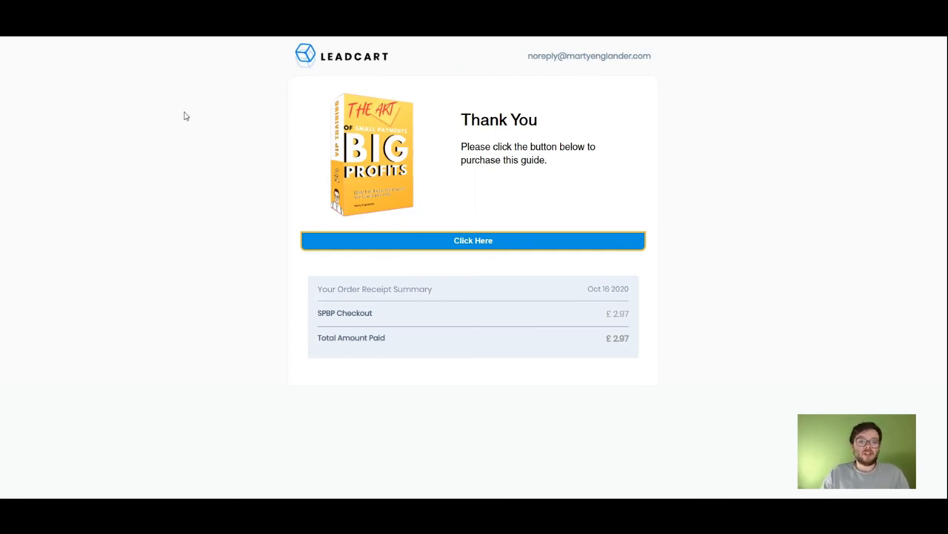
{"action": "mouse_move", "coordinate": [465, 222]}
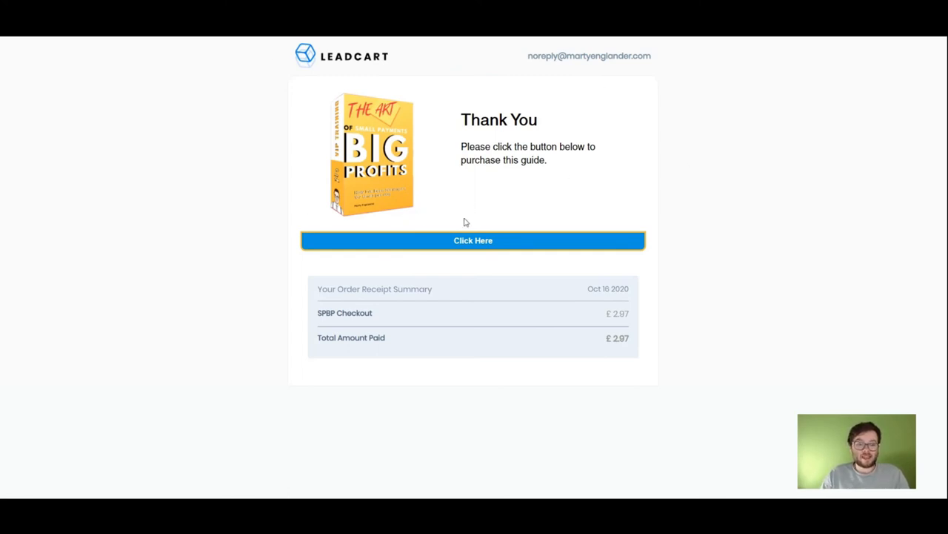
{"action": "left_click", "coordinate": [472, 240]}
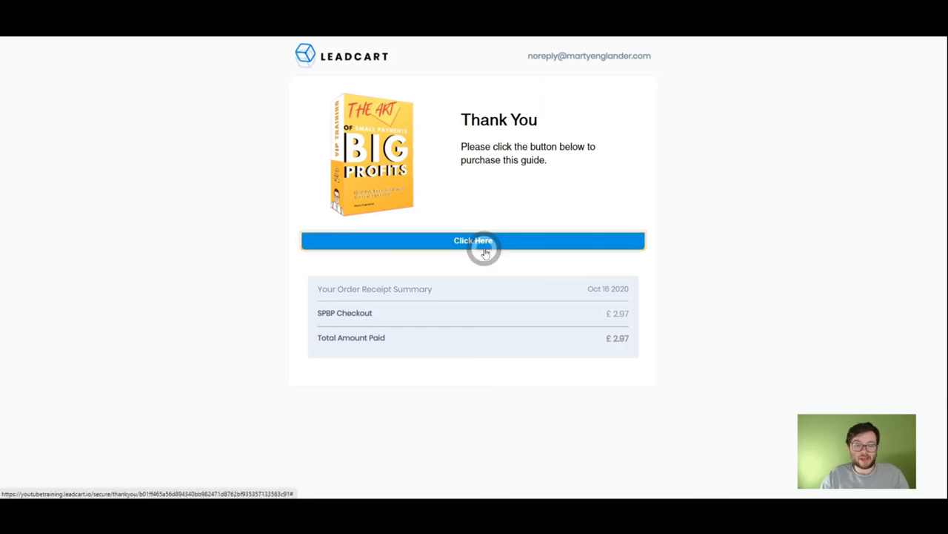